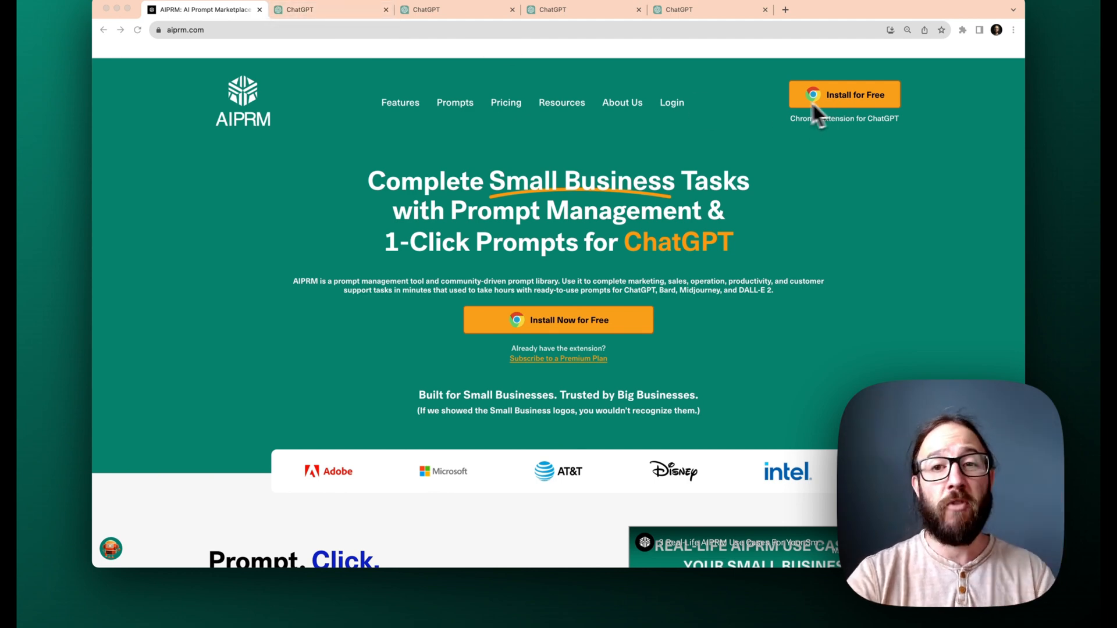
mouse_move(235, 39)
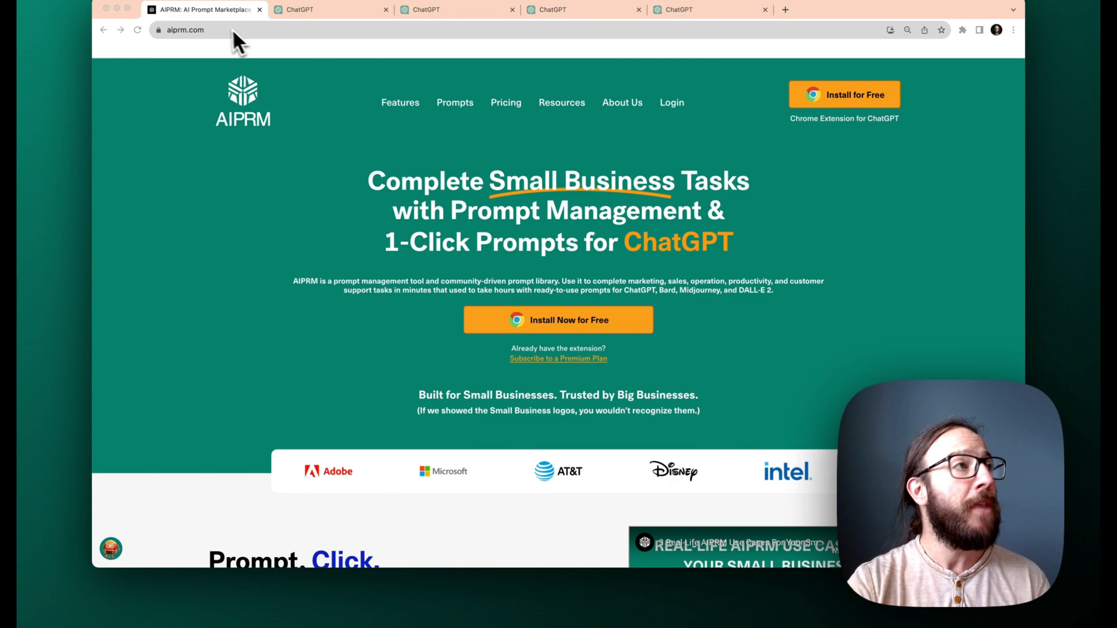
Step: In the ChatGPT chat, request 3 Google review emails for Real Estate, selling single family houses
click(331, 10)
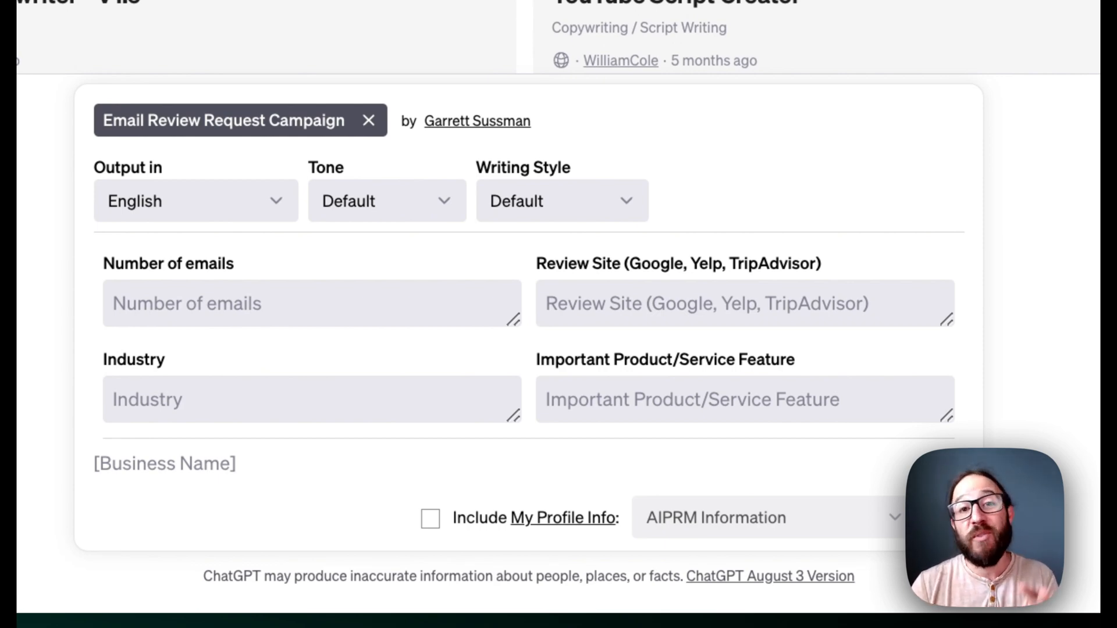
mouse_move(406, 303)
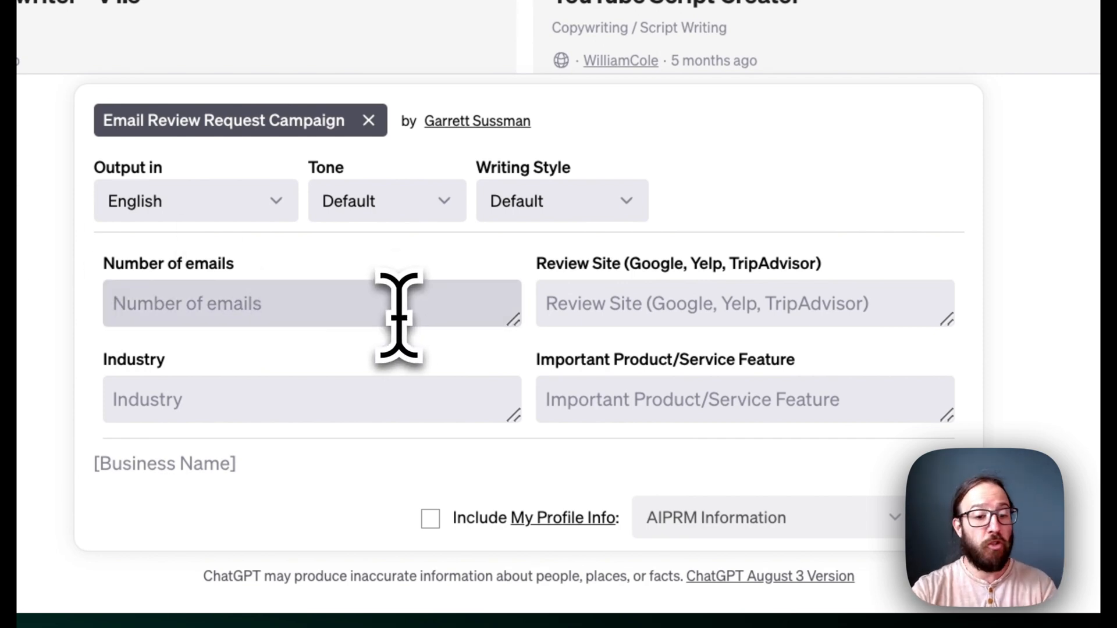
text(3)
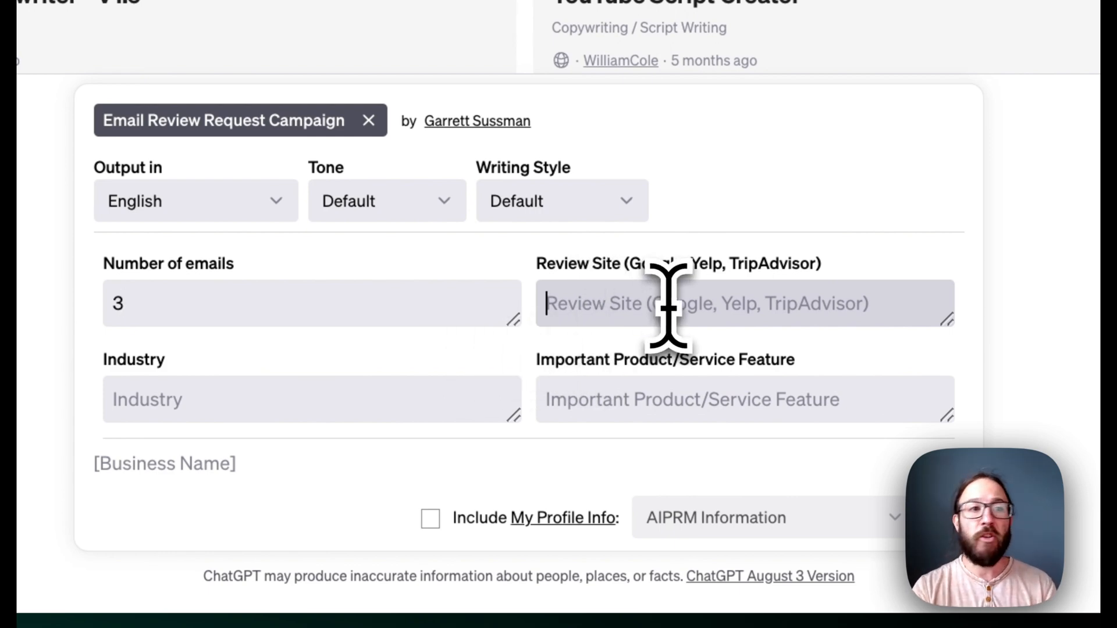
text(Googl)
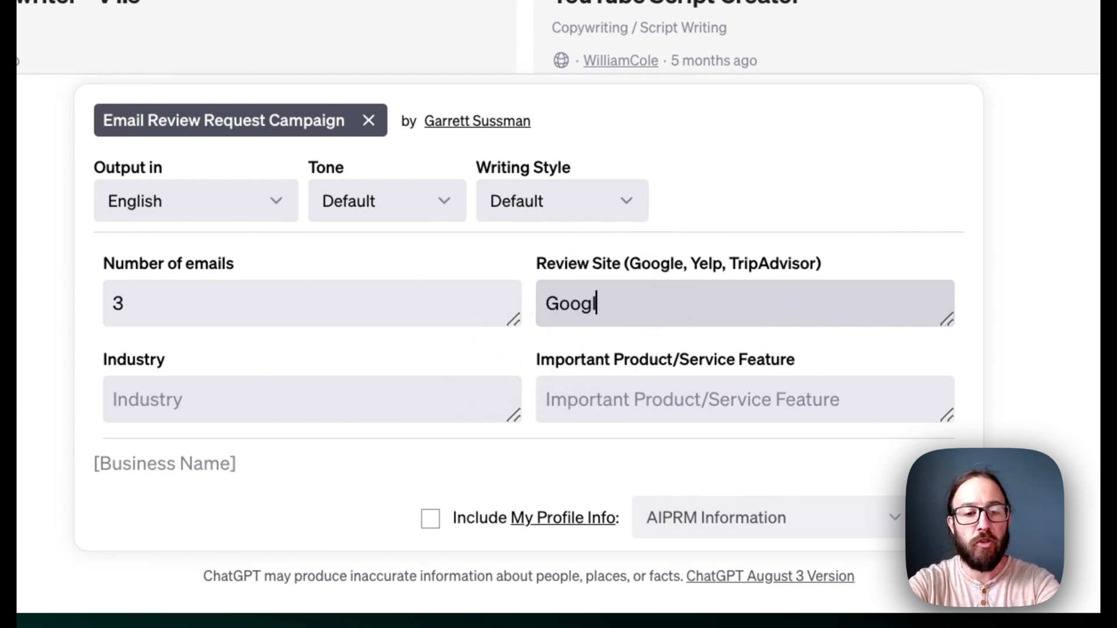
text(e)
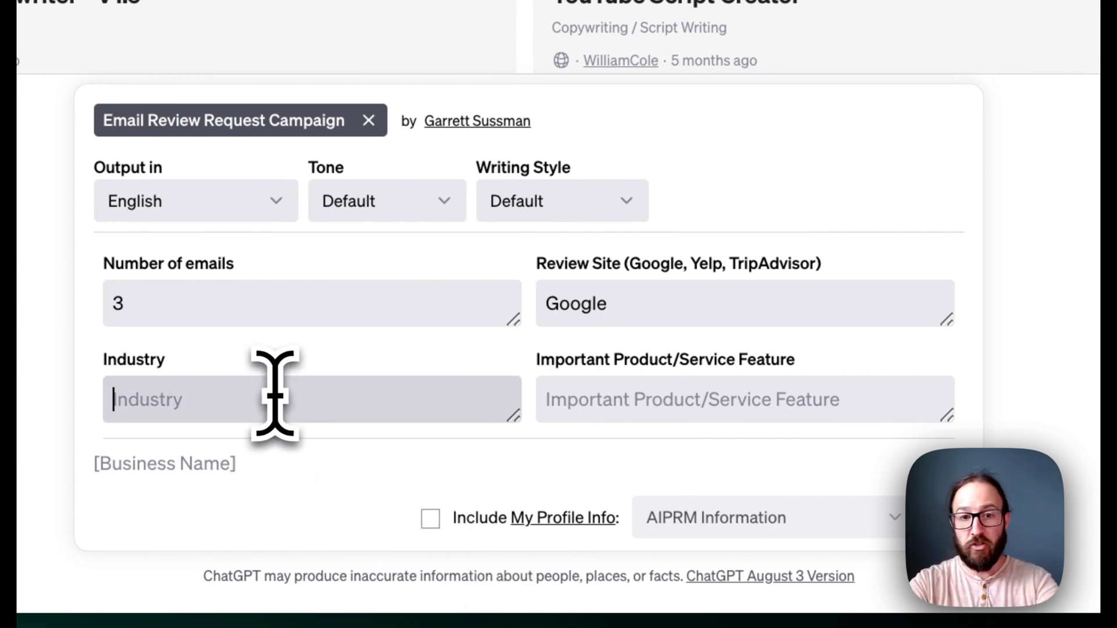
text(Real Estate)
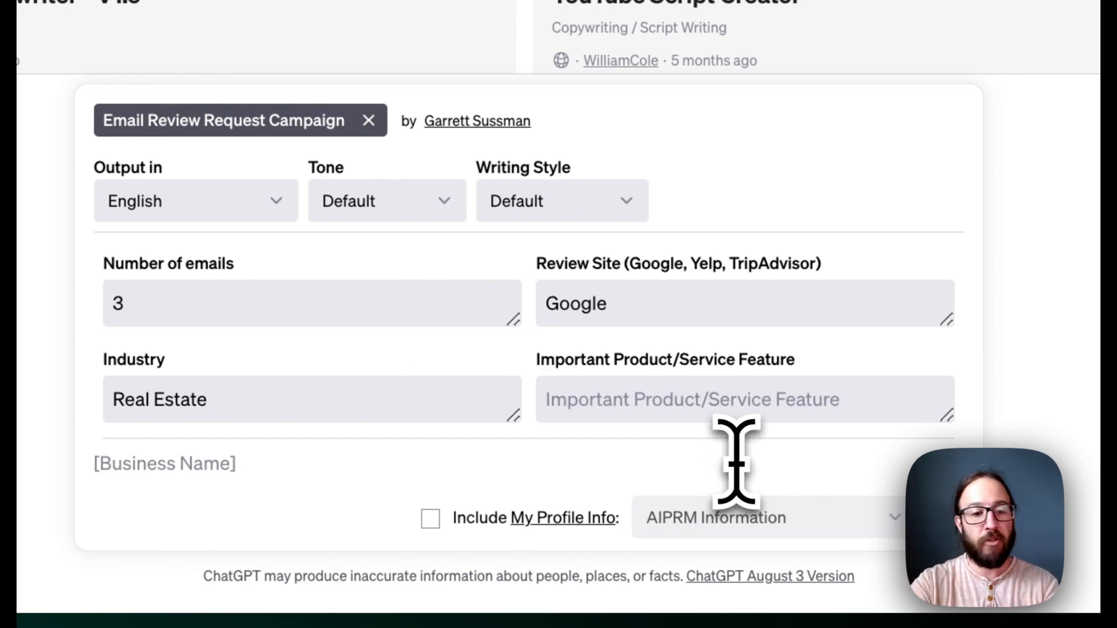
text(Selling)
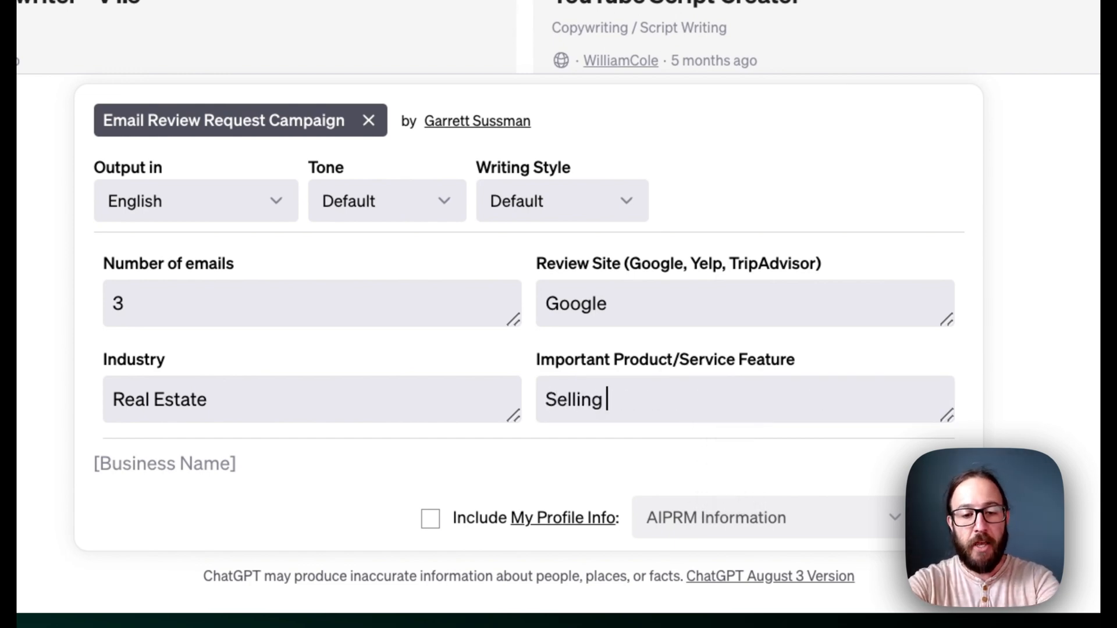
text(single)
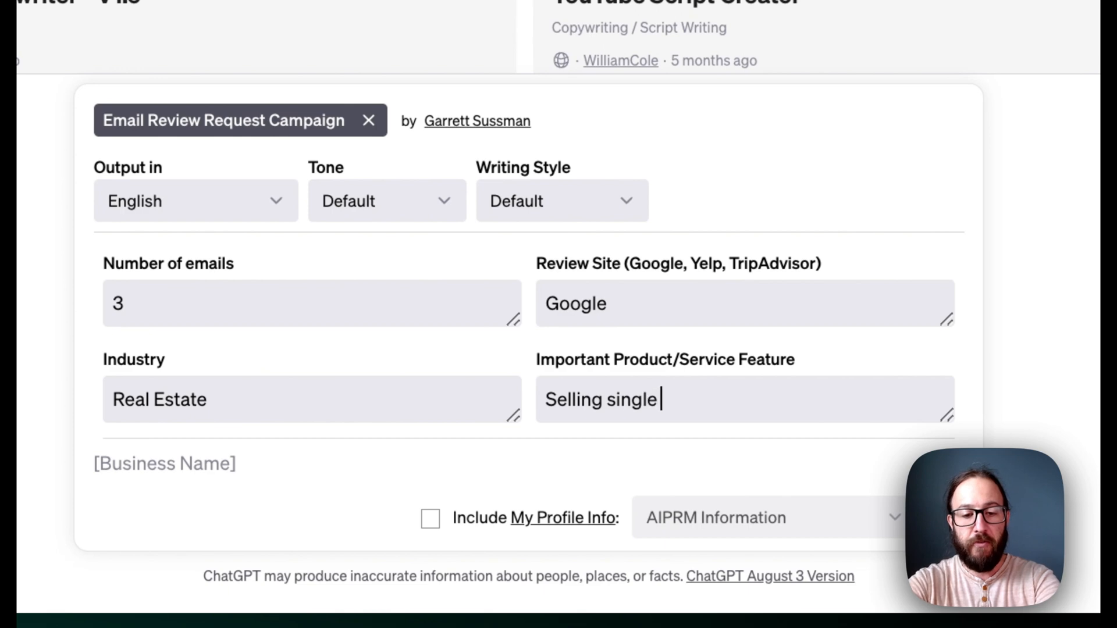
text(family houses)
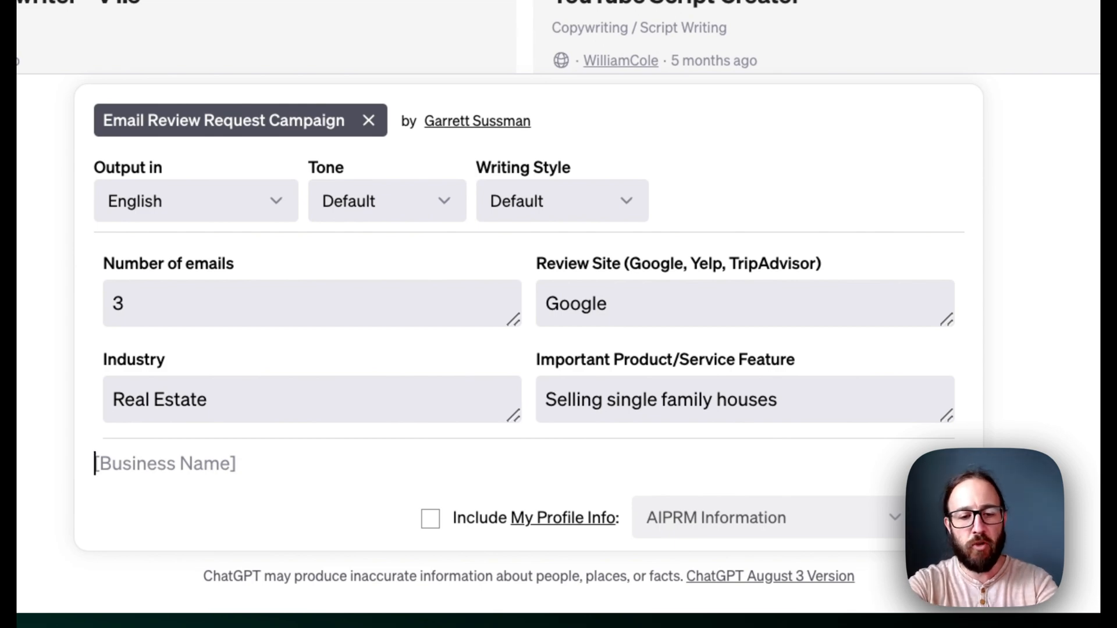
Step: Enter business name 'Green Grass Real Estate' and send the review campaign prompt
text(Green)
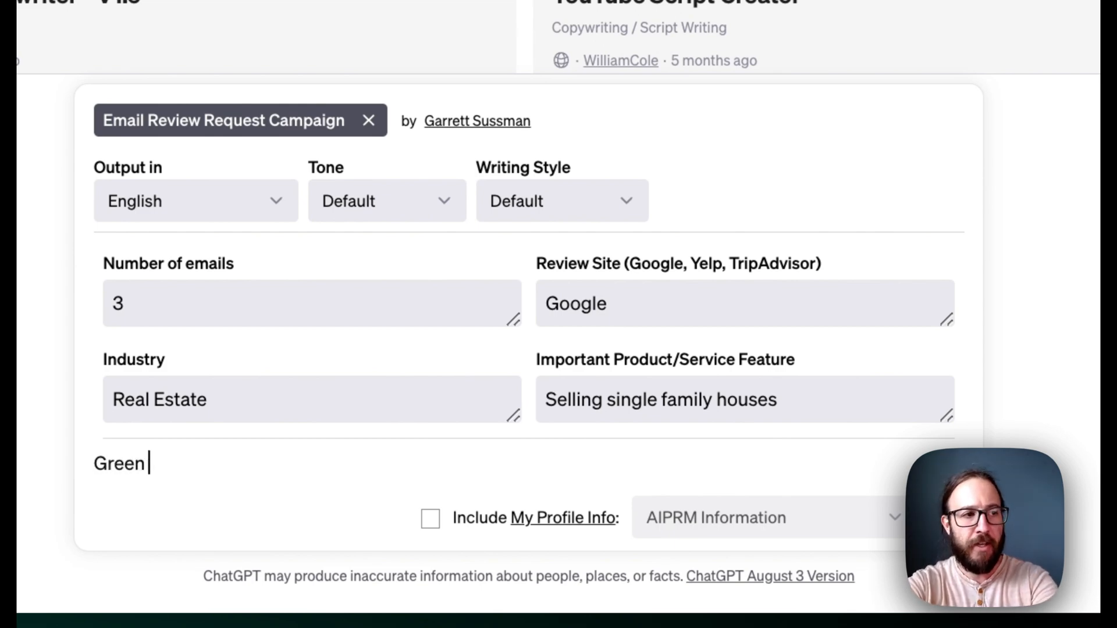
text(Grass)
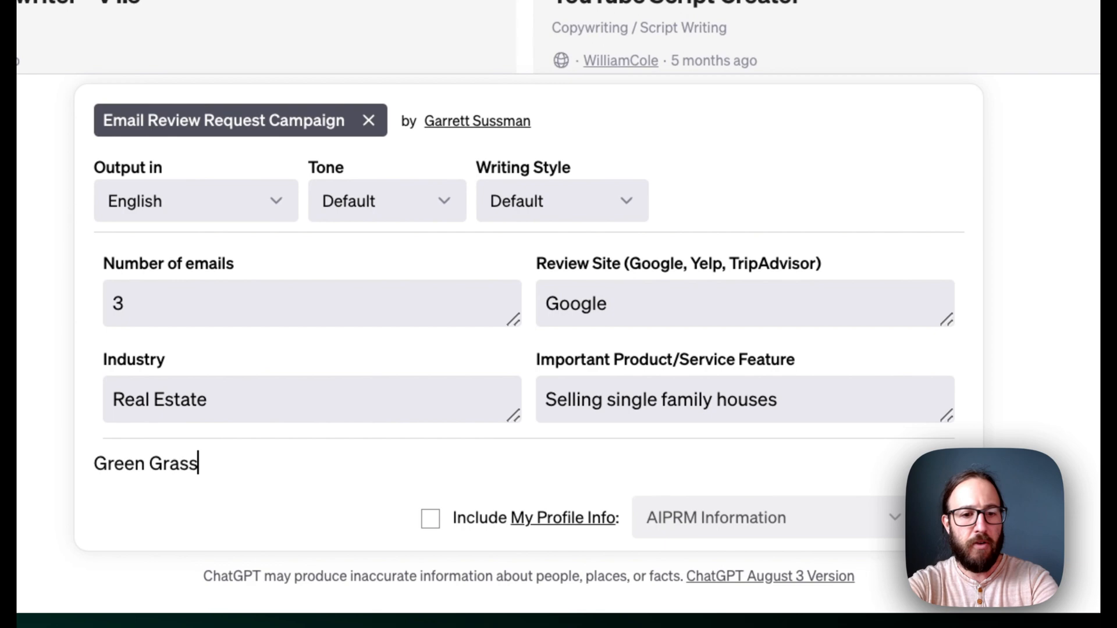
text(Re)
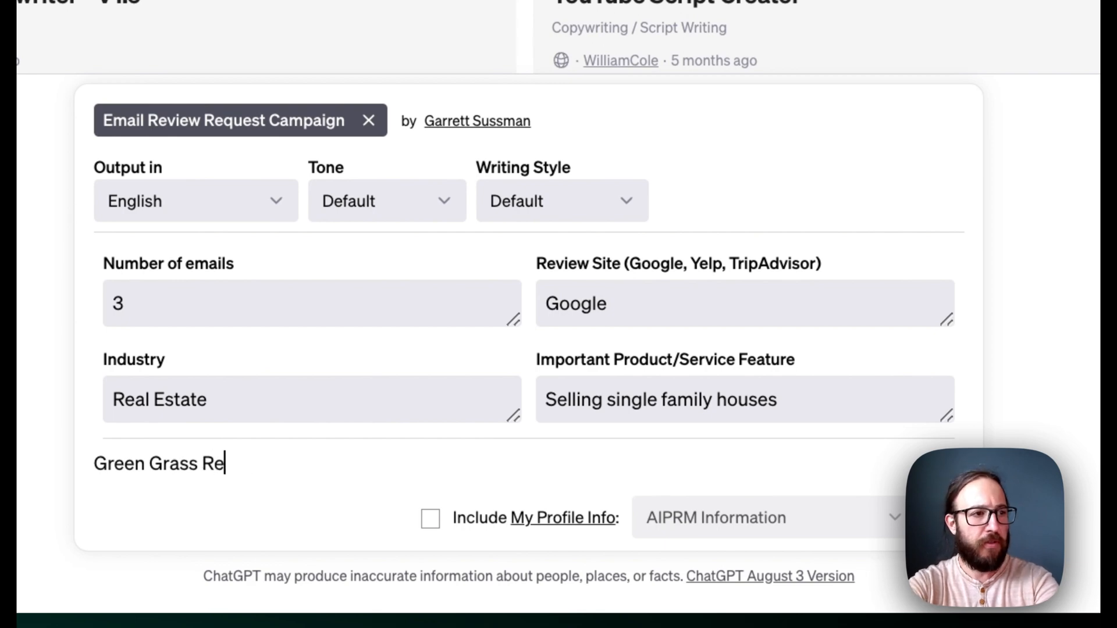
text(al Es)
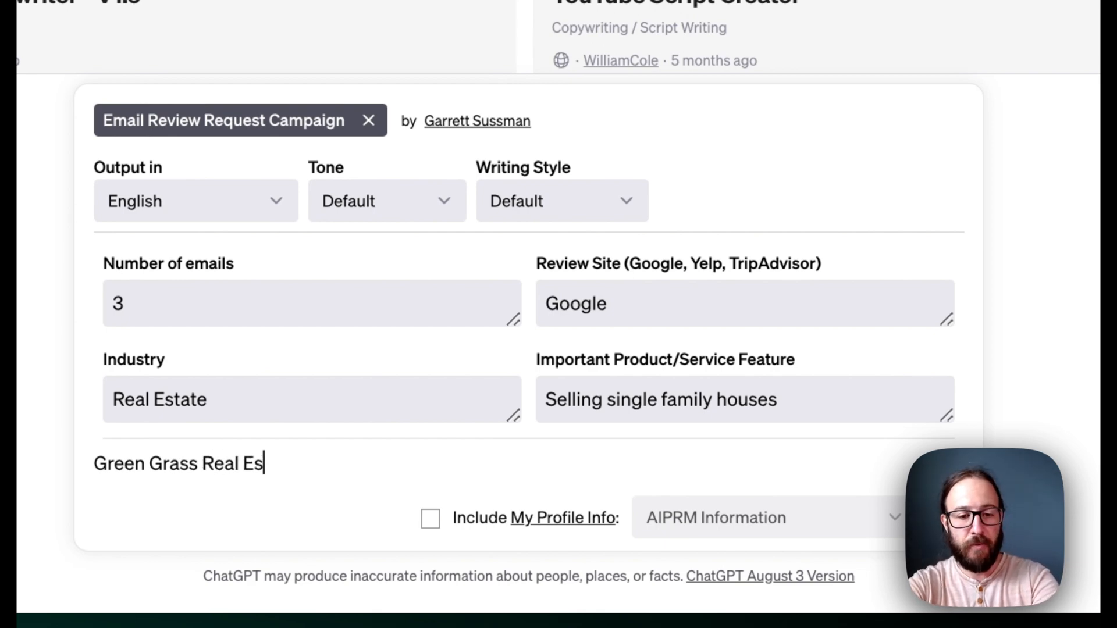
text(tate)
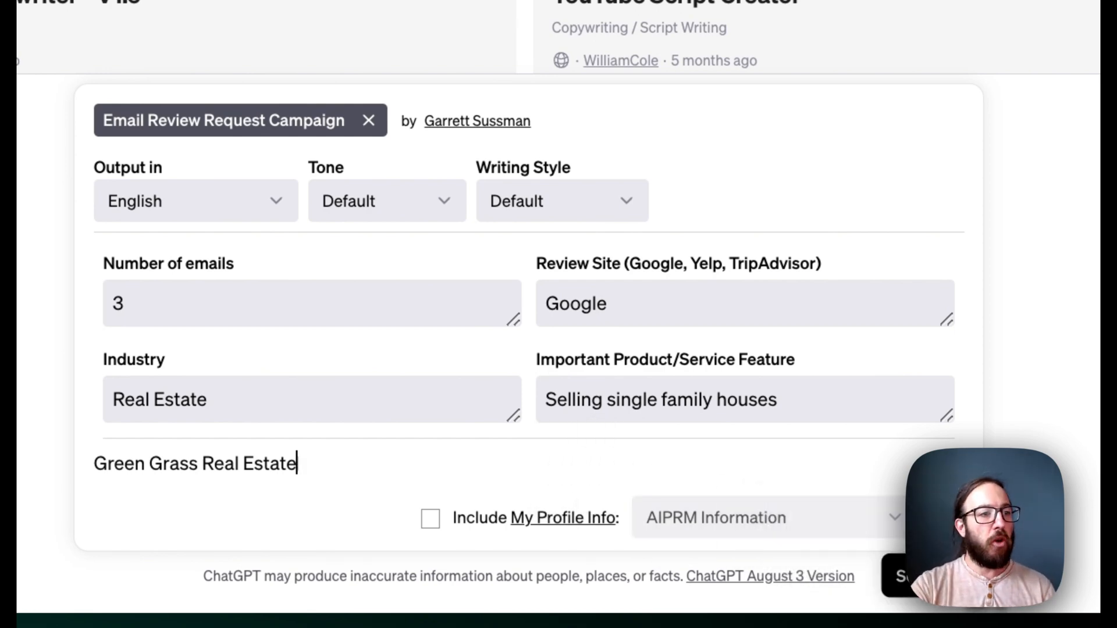
click(904, 575)
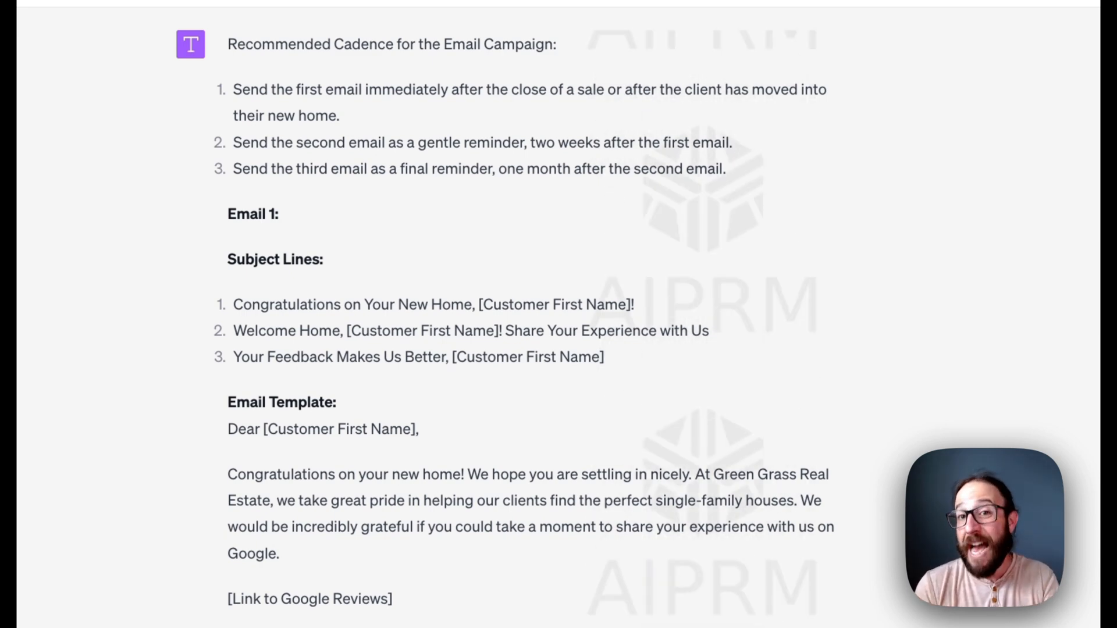
Step: Scroll through the generated cadence and review-request email templates, then back up
scroll(down, 3)
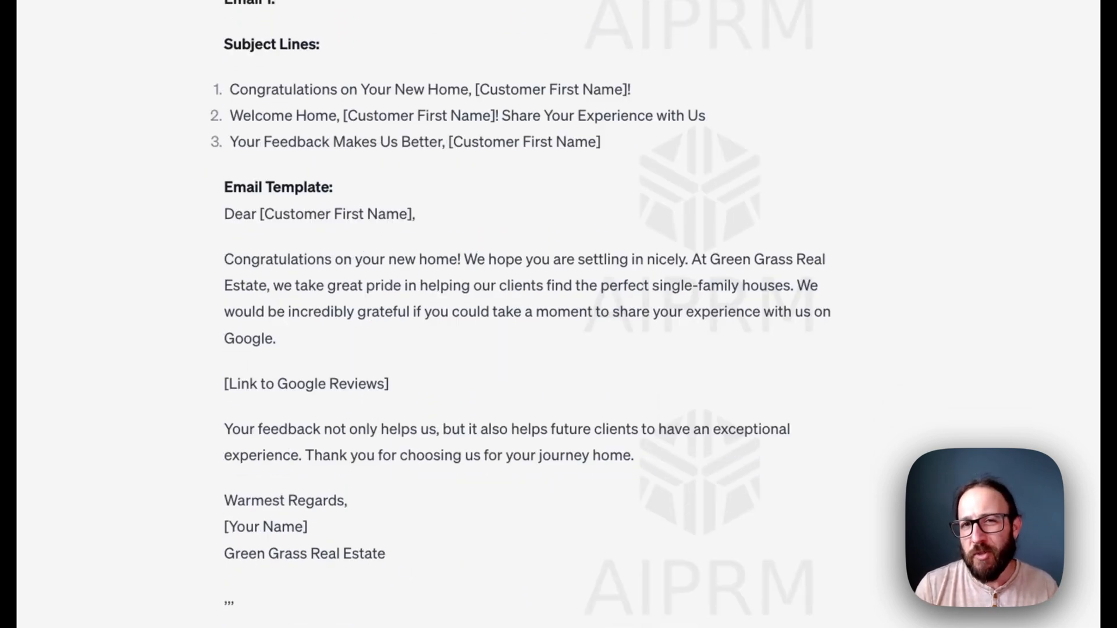
scroll(down, 3)
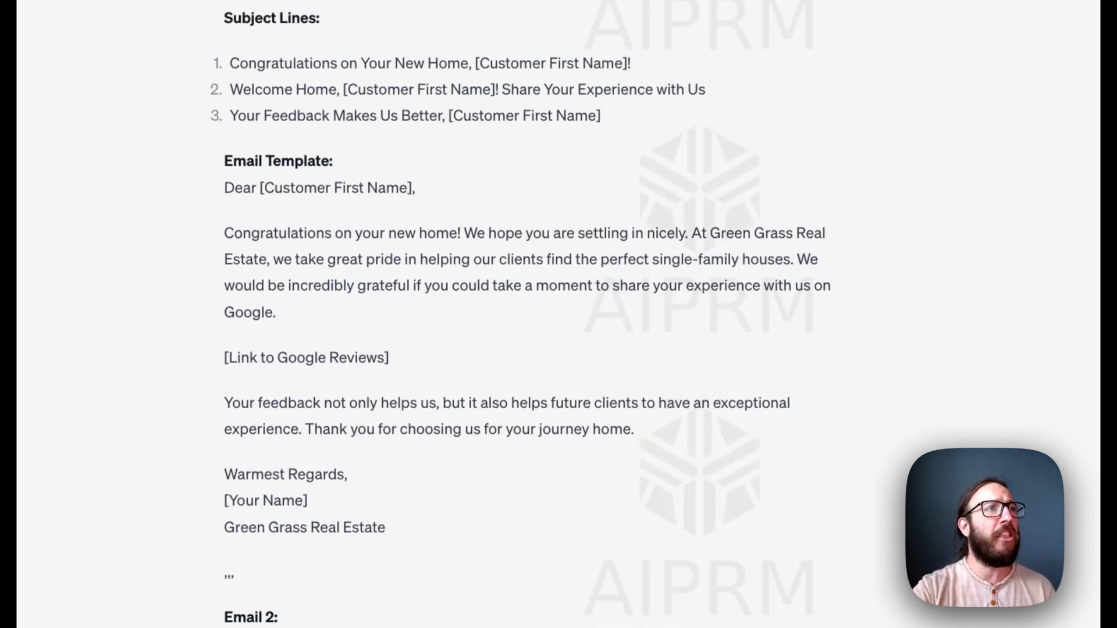
scroll(down, 3)
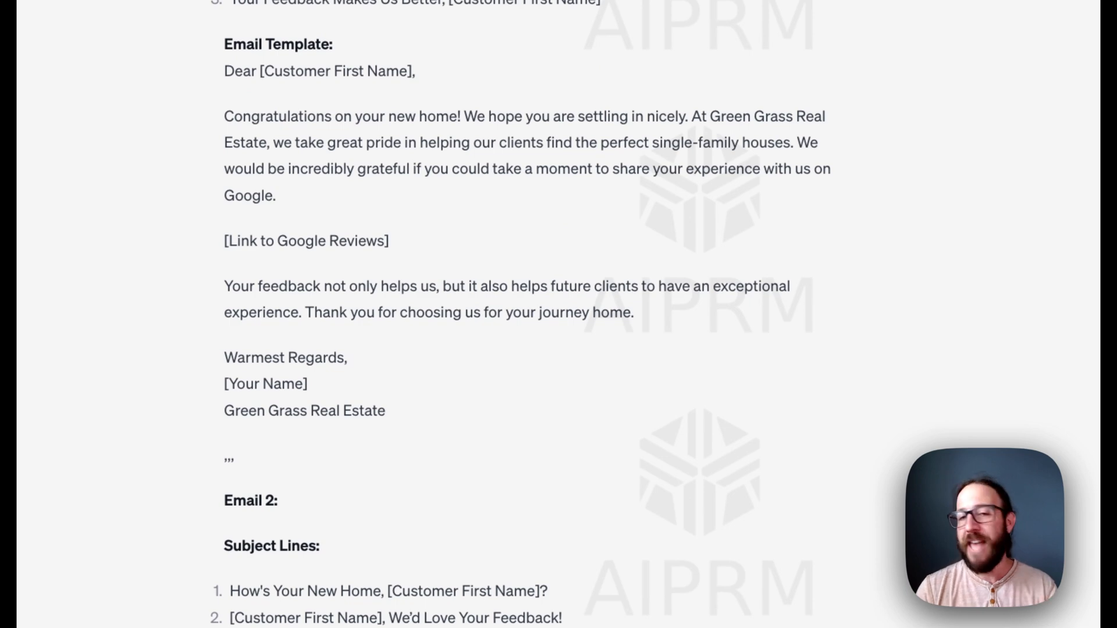
scroll(down, 3)
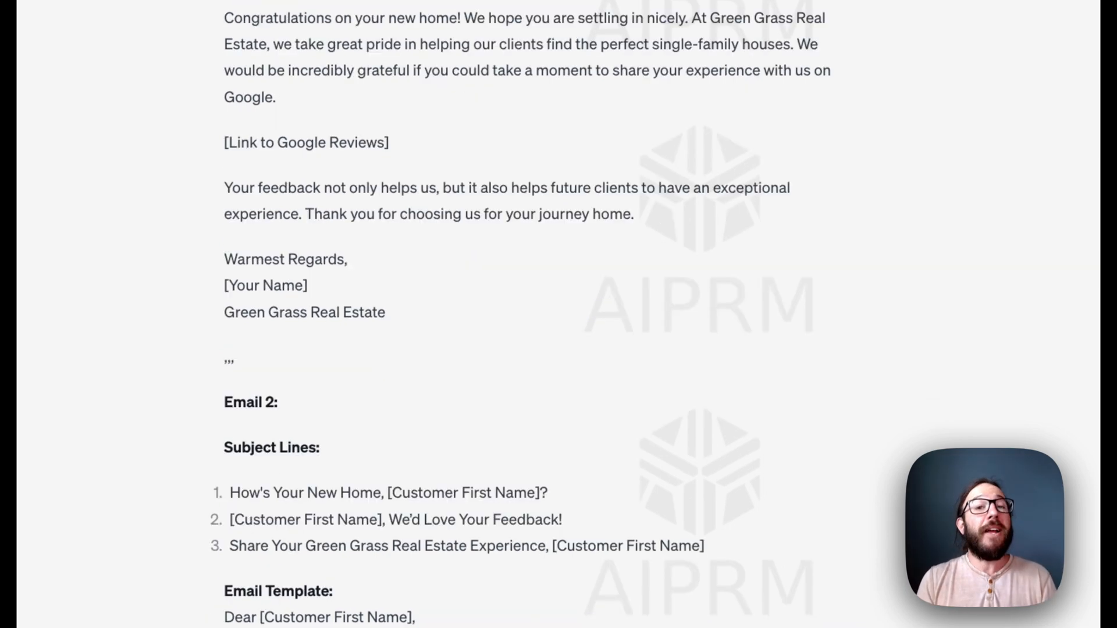
scroll(down, 3)
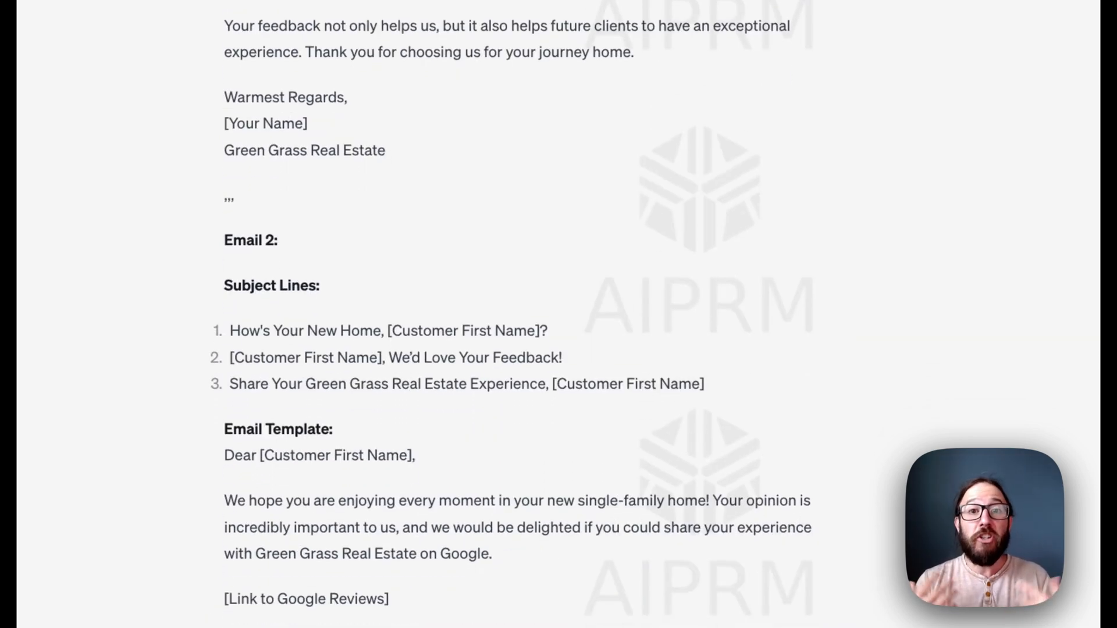
scroll(down, 3)
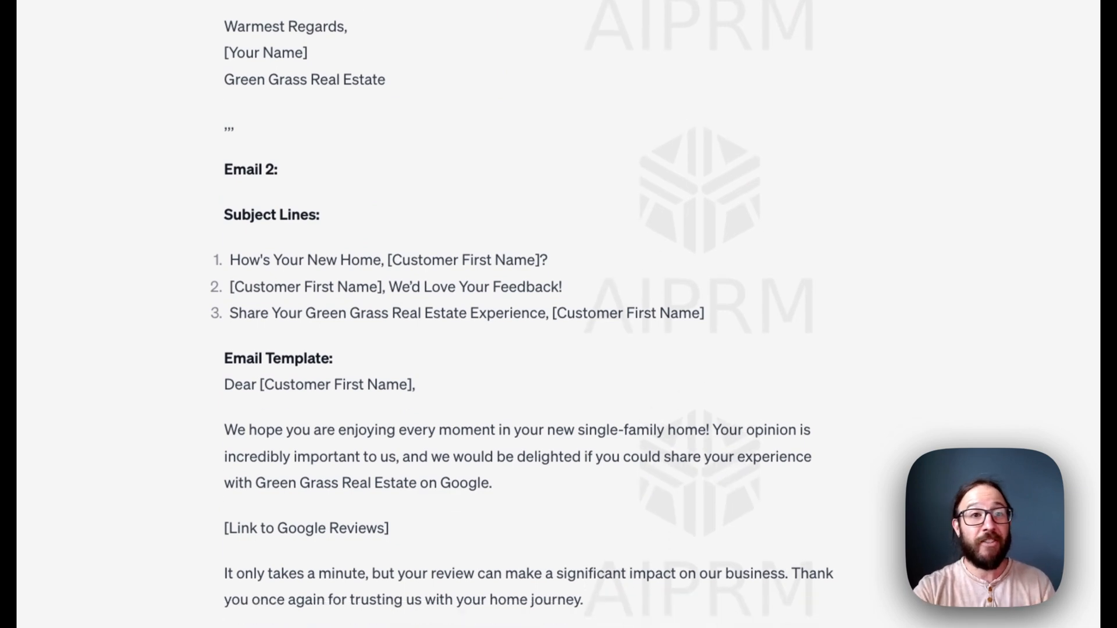
scroll(up, 3)
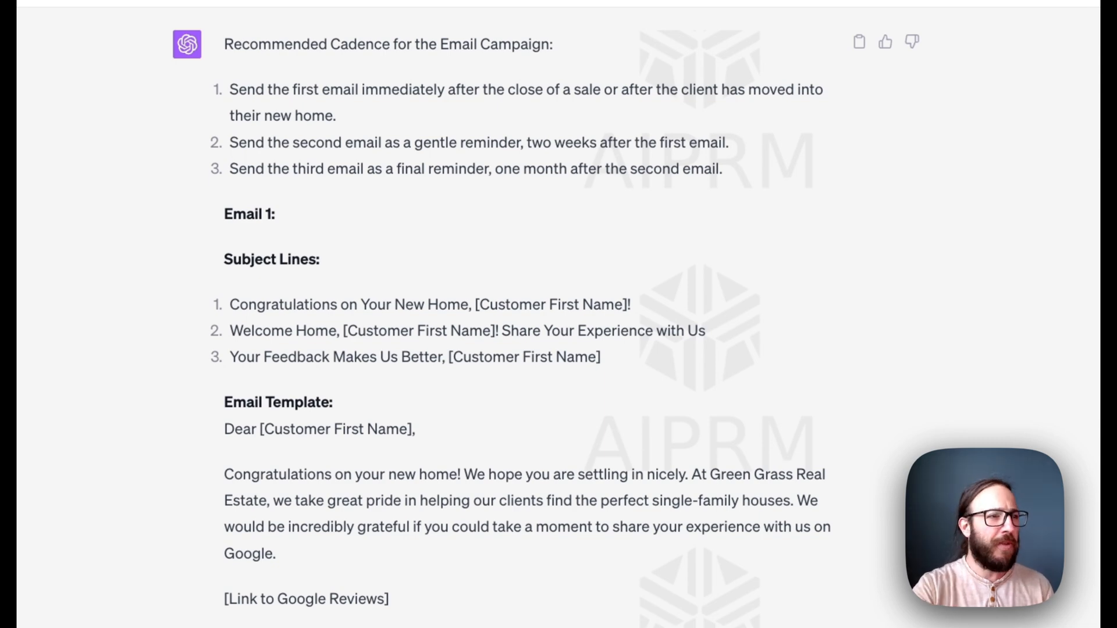
scroll(down, 3)
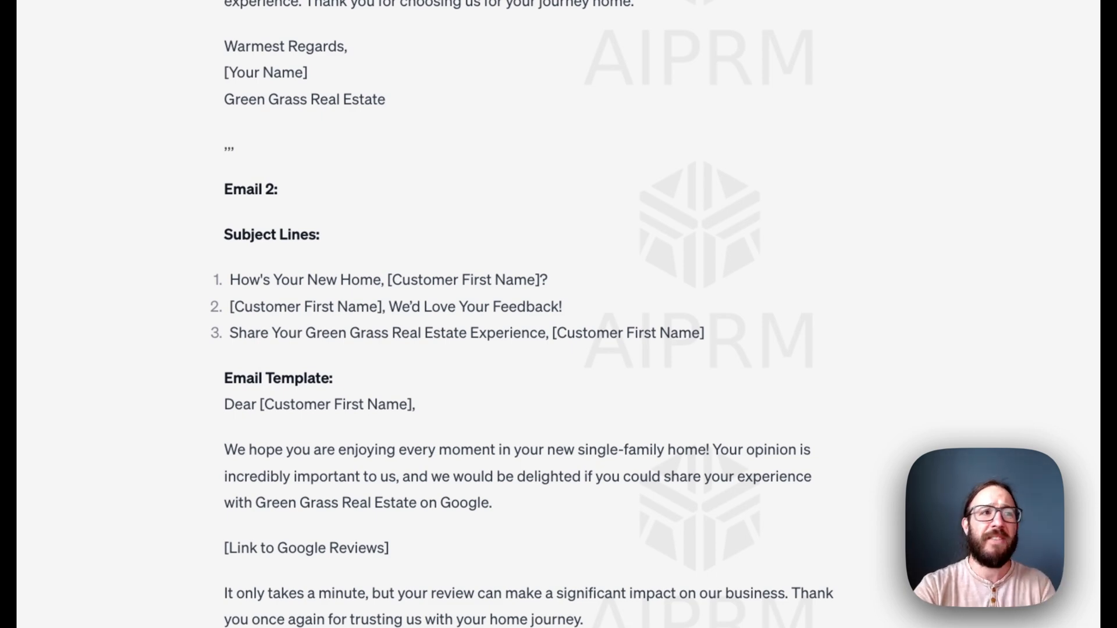
scroll(down, 3)
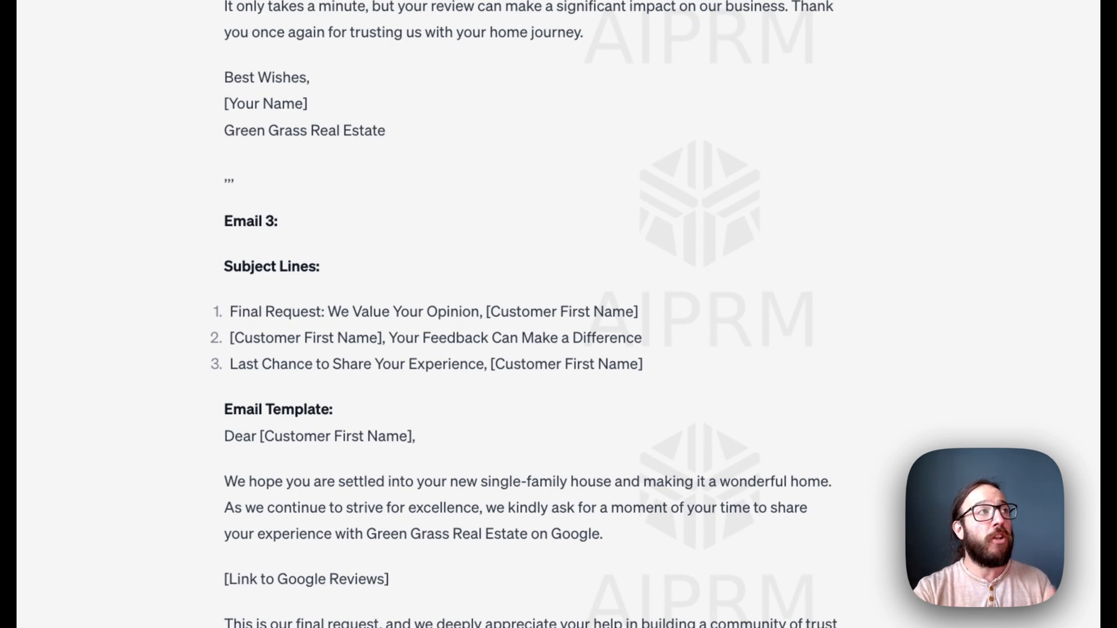
mouse_move(124, 214)
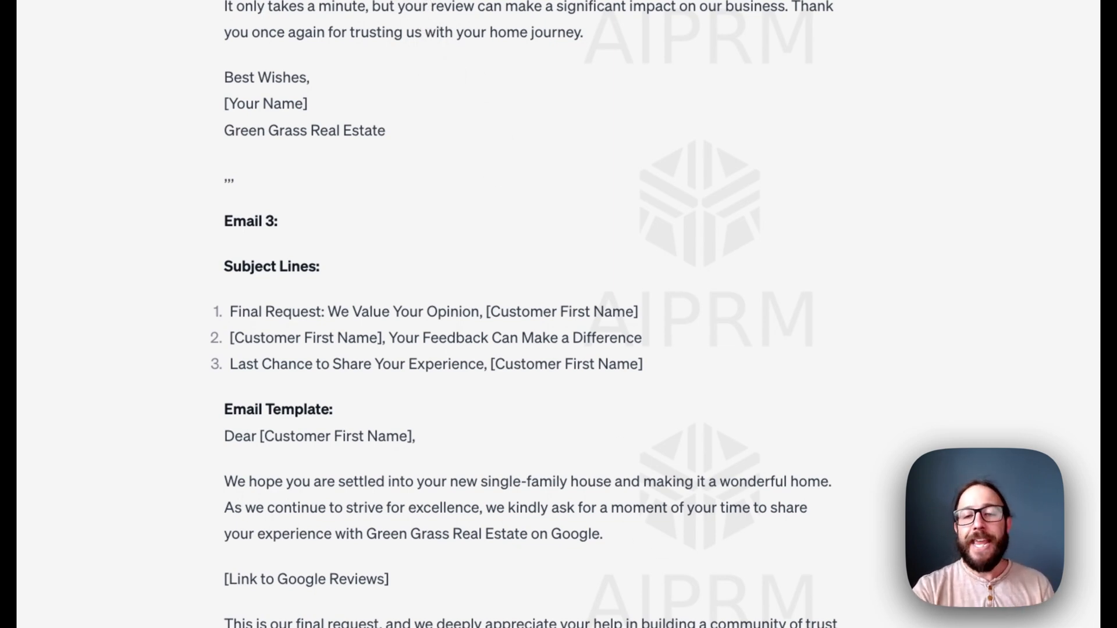
scroll(down, 3)
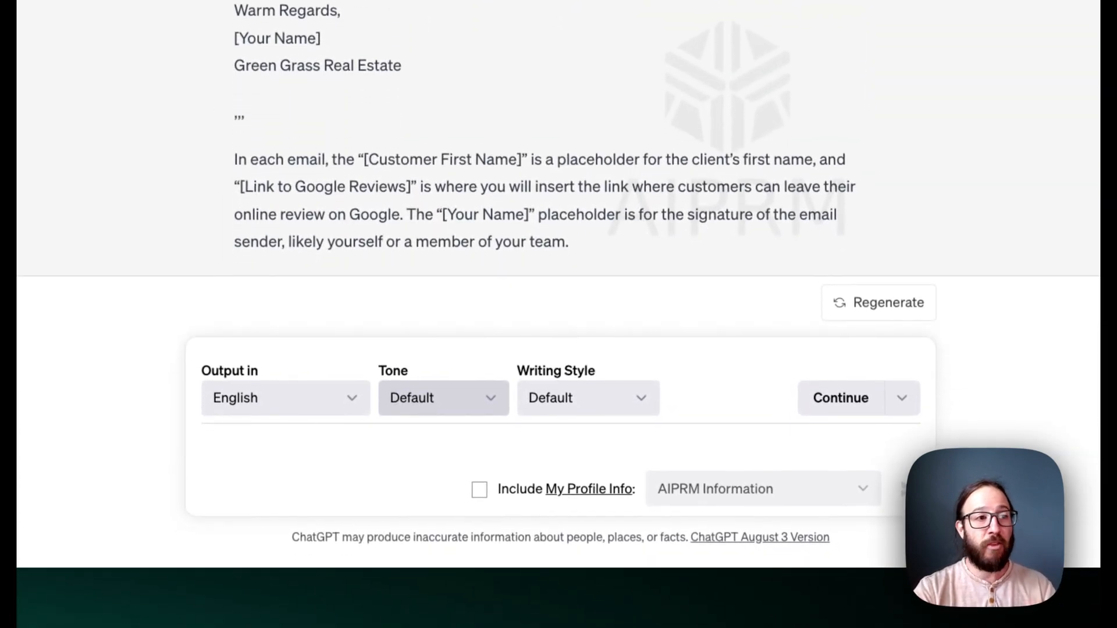
click(441, 397)
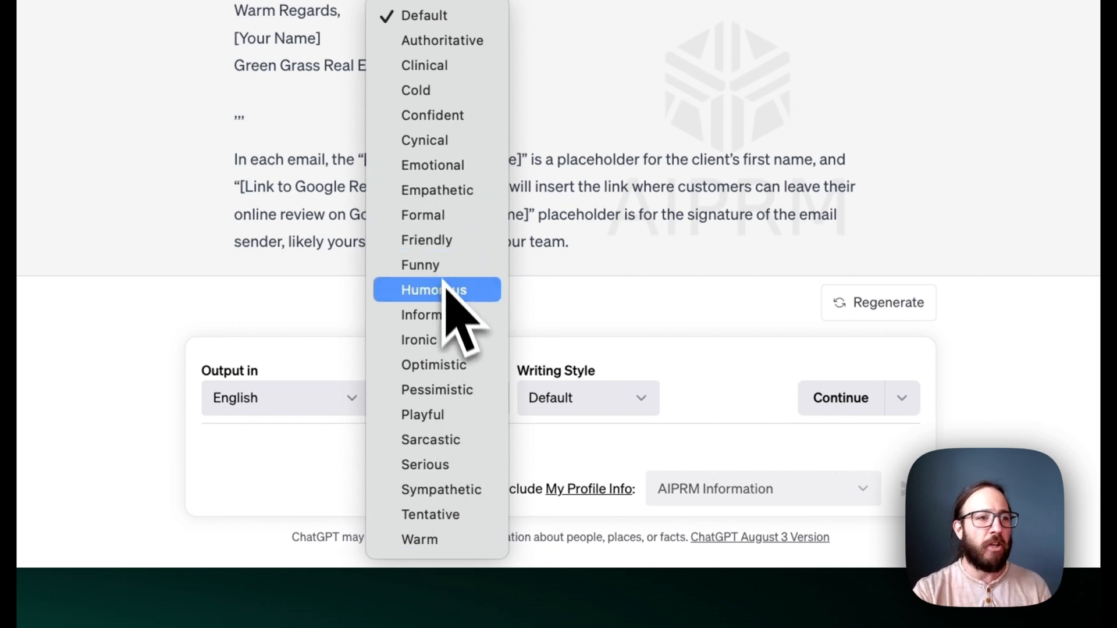
mouse_move(499, 456)
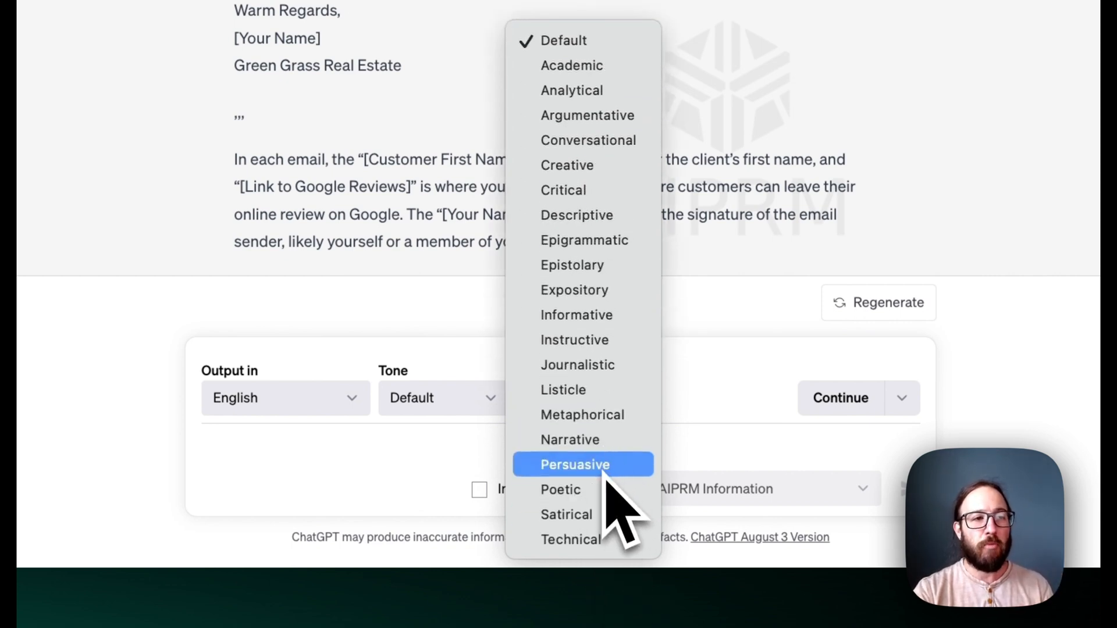
mouse_move(577, 315)
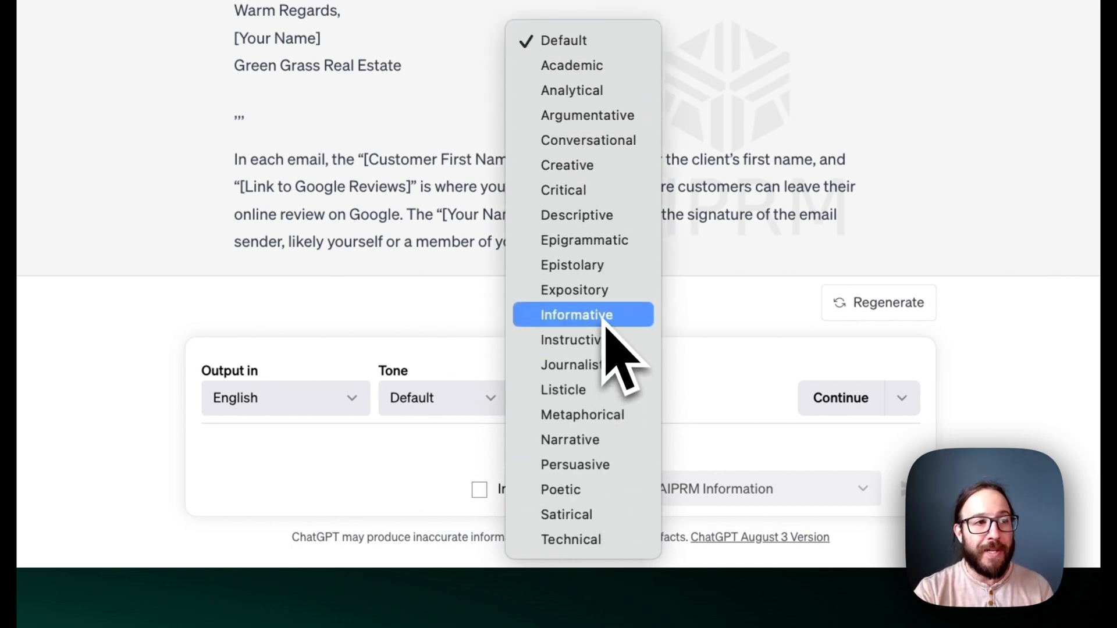
mouse_move(584, 241)
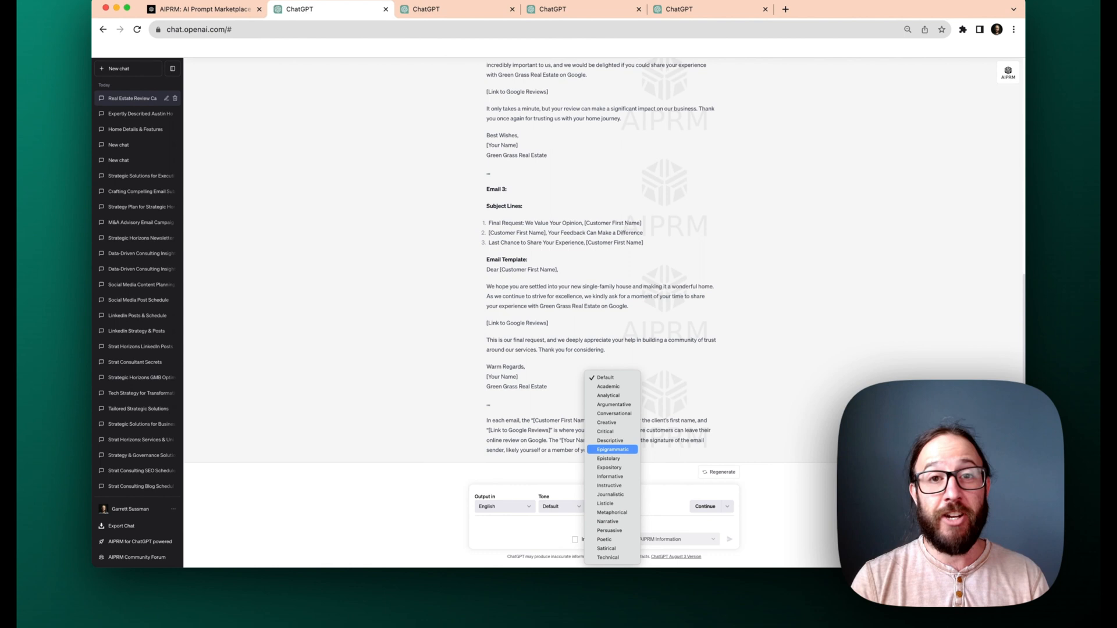
mouse_move(605, 405)
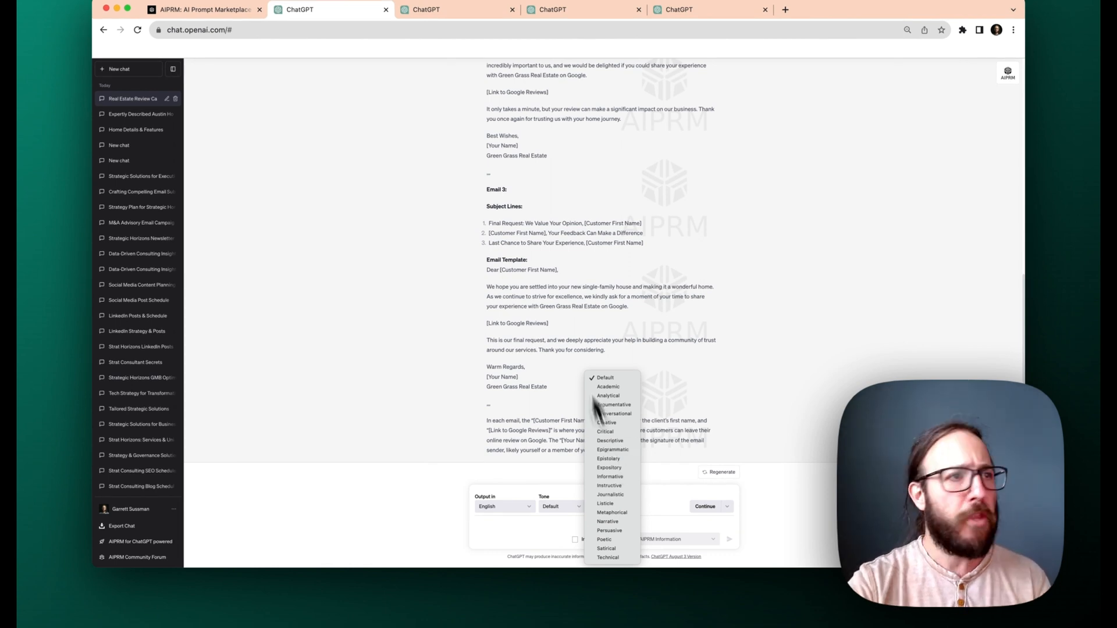
mouse_move(566, 292)
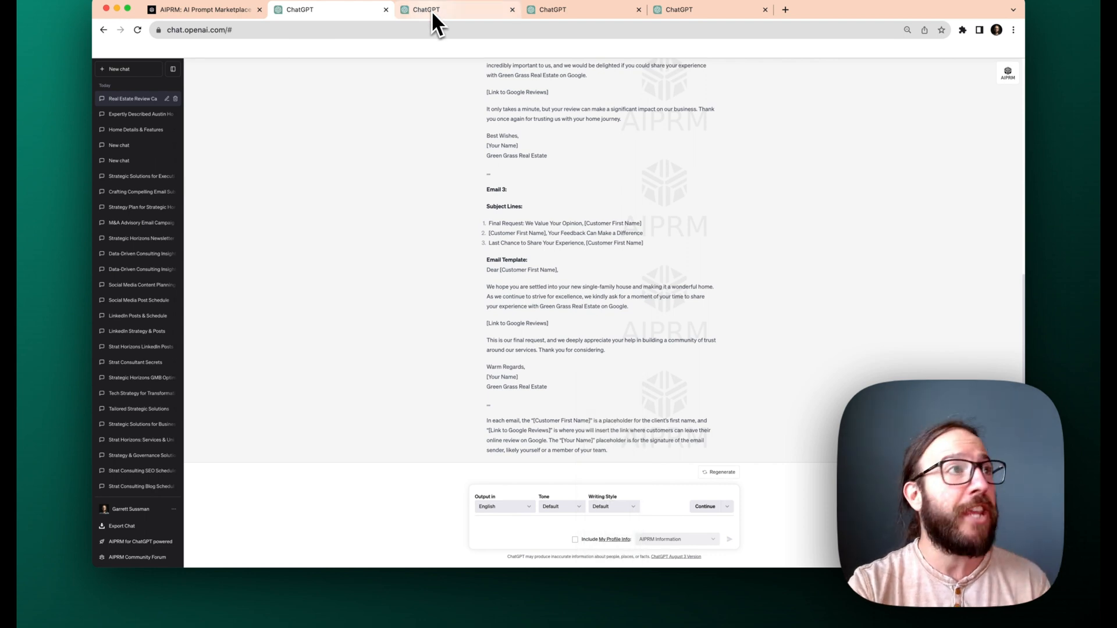
Step: Switch to another ChatGPT chat for the Social Media Content Calendar prompt
click(454, 10)
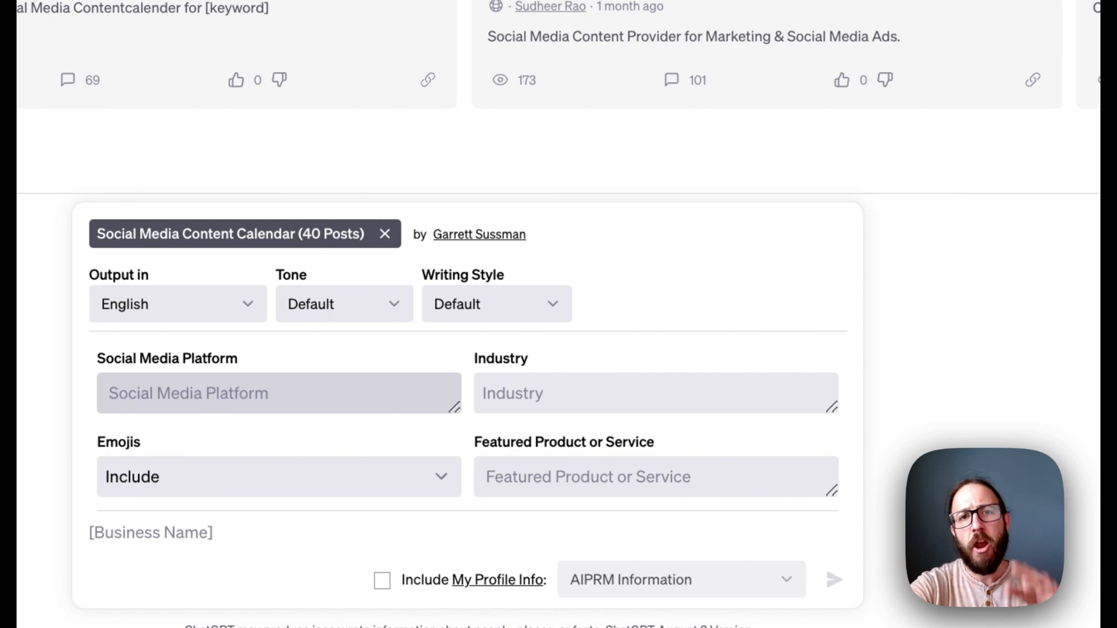
Step: Fill the calendar prompt with Instagram, Real Estate and Selling Town Houses
text(Instagram)
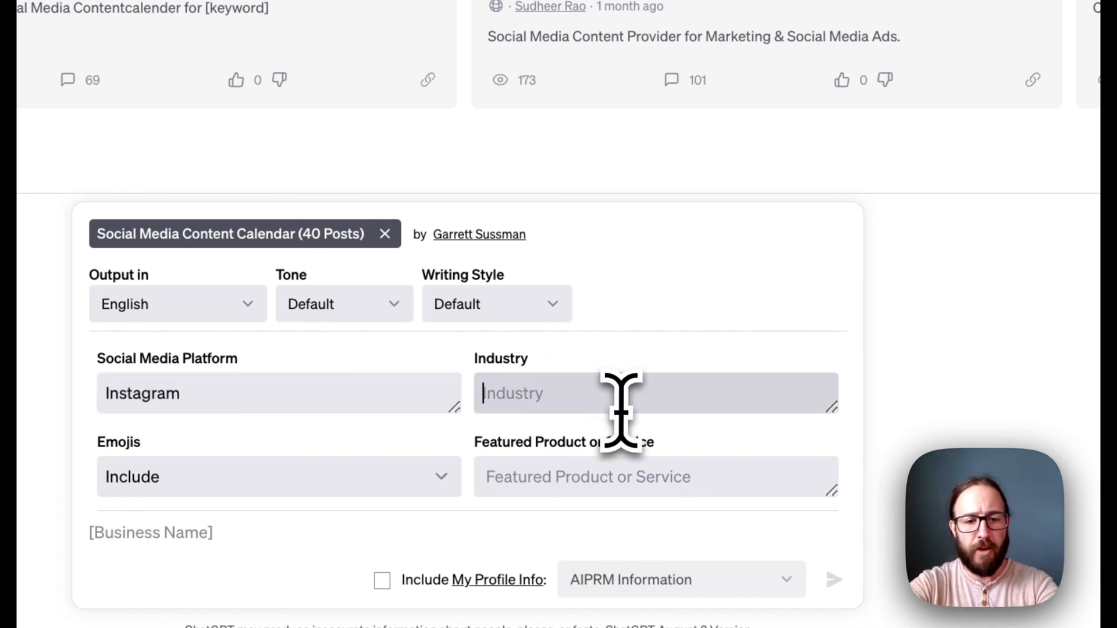
text(Real Estate)
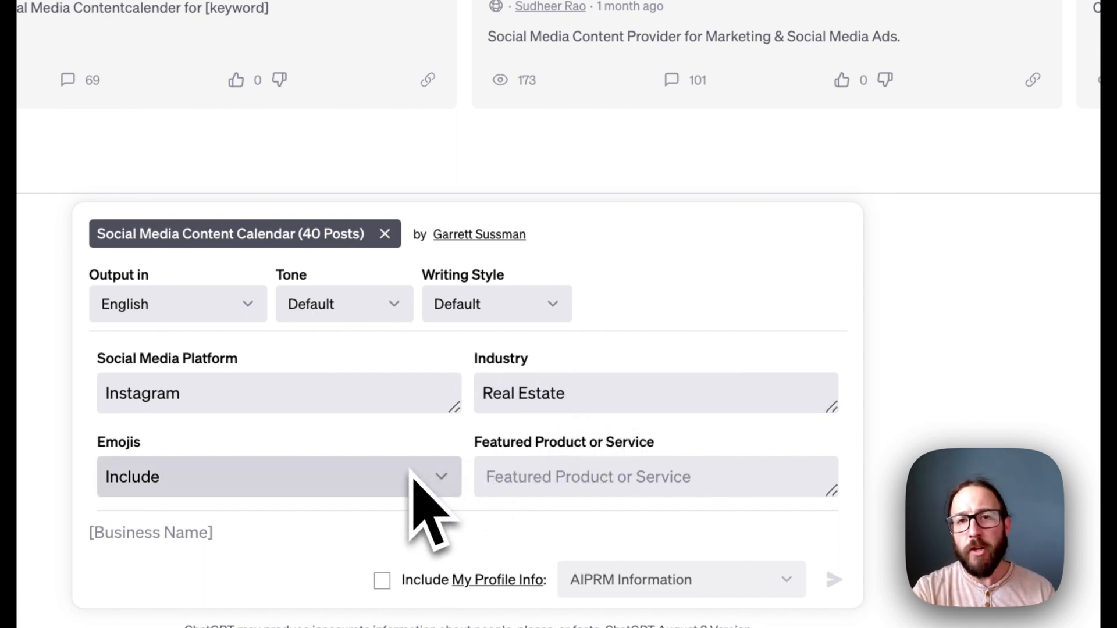
mouse_move(441, 476)
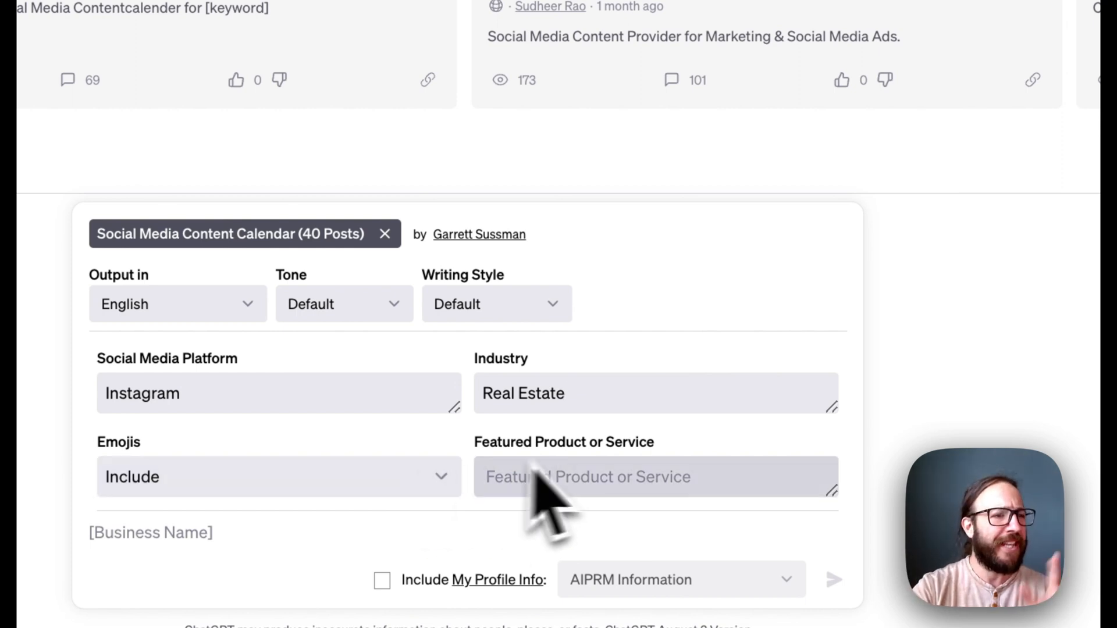
text(S)
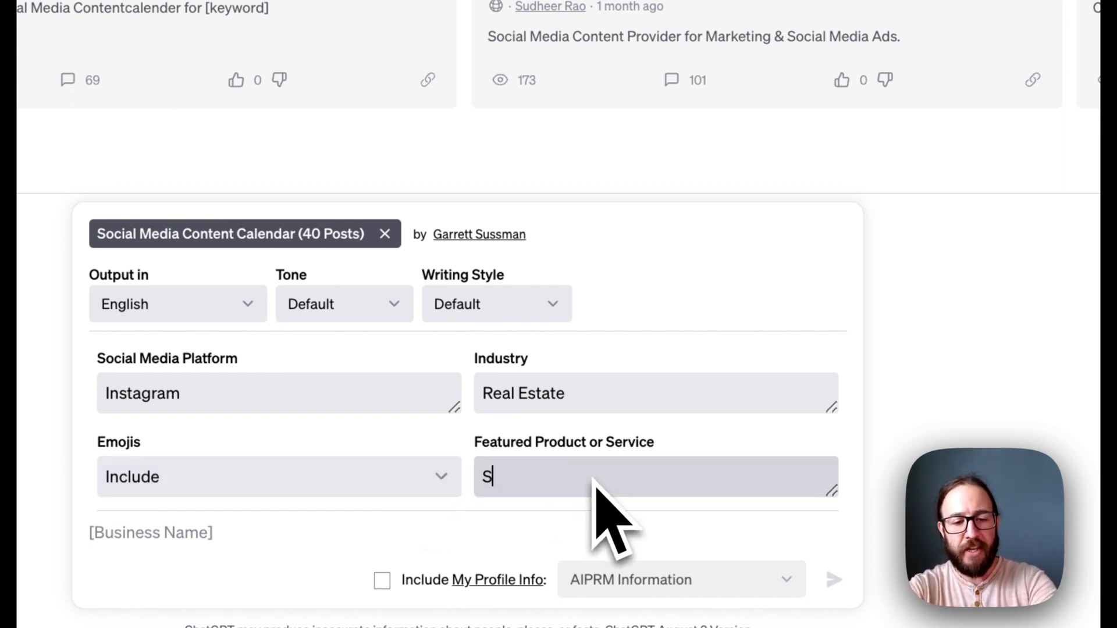
text(elling Town Houses)
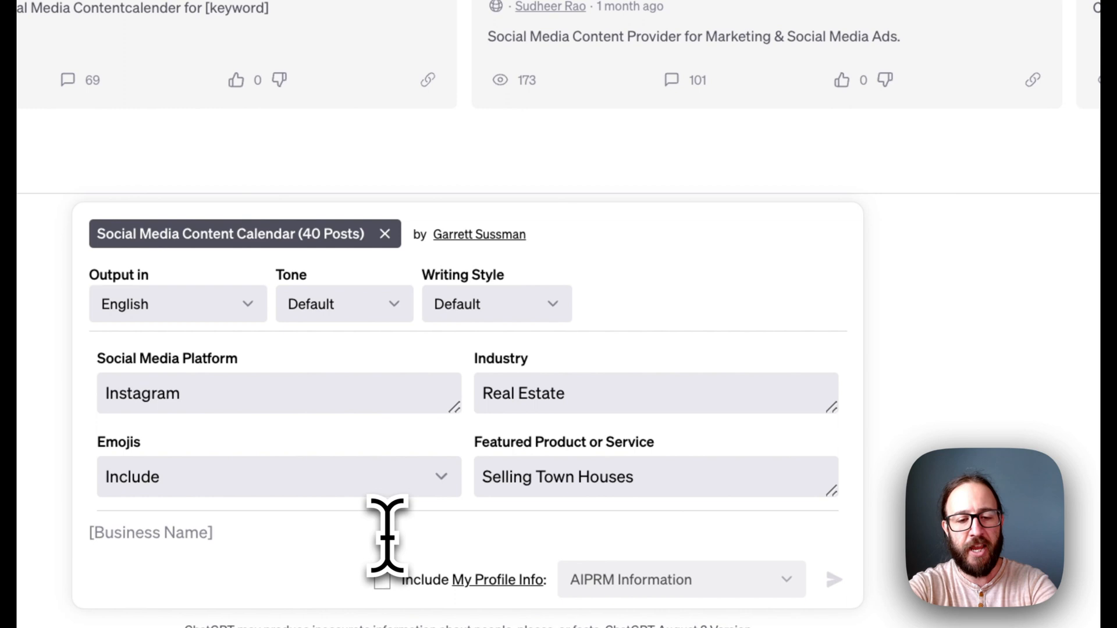
Step: Enter business name 'Your Town Real Estate', fixing a typo, and submit the prompt
text(Greeb Gr)
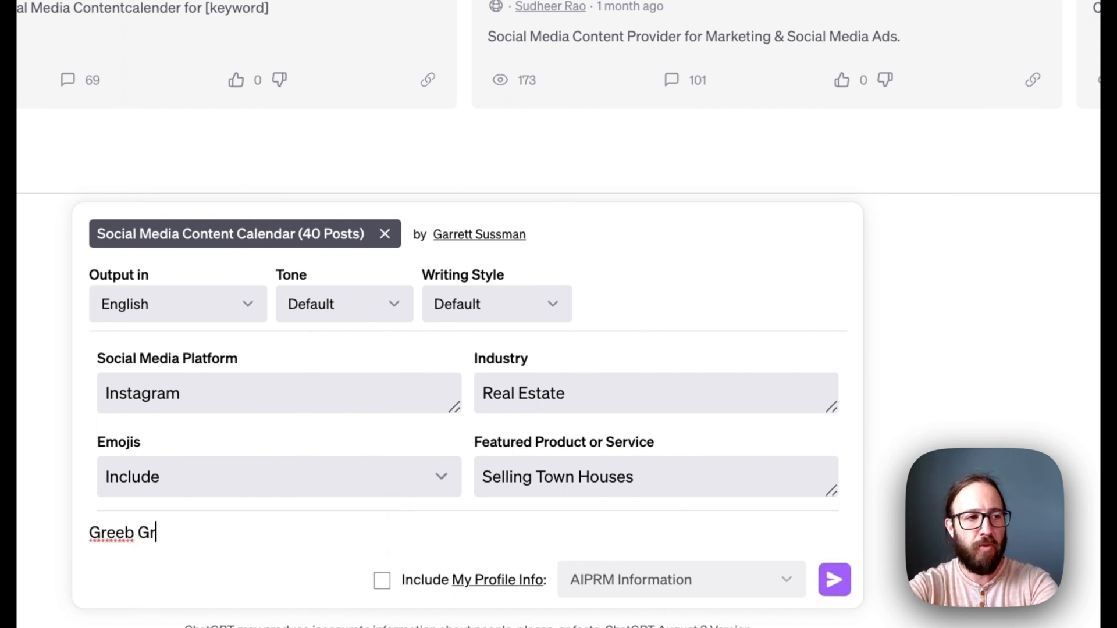
key(Backspace)
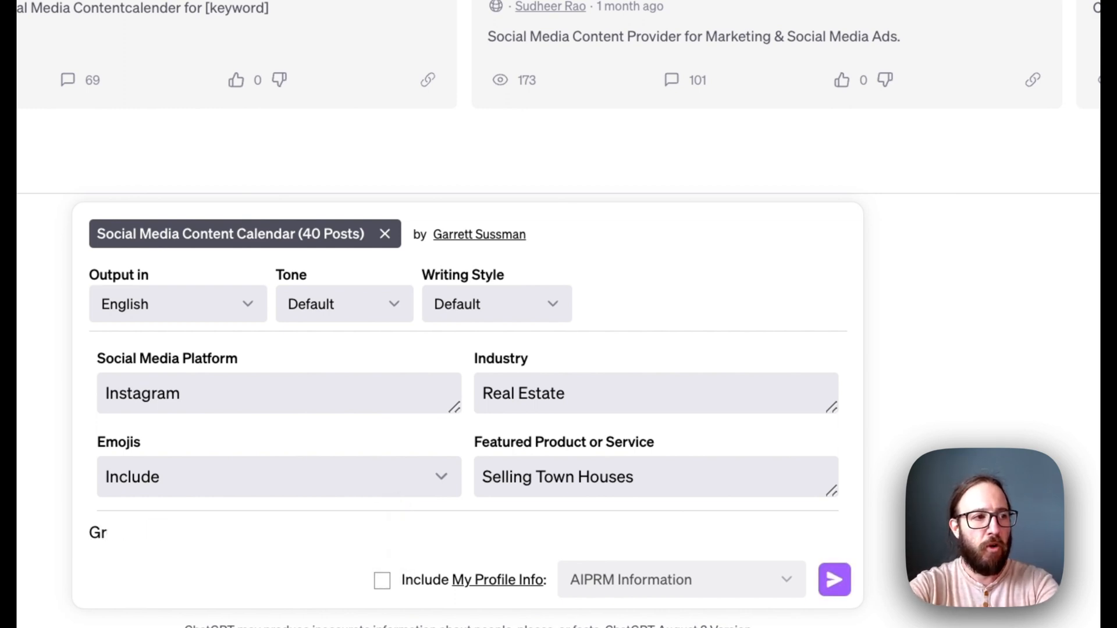
text(Your)
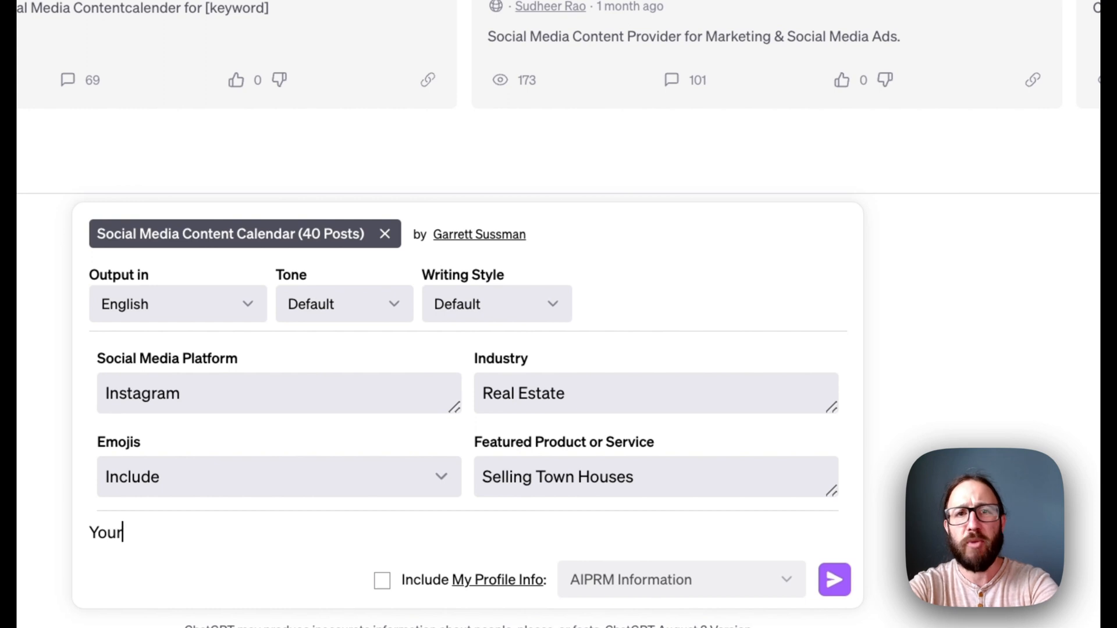
text(Toq)
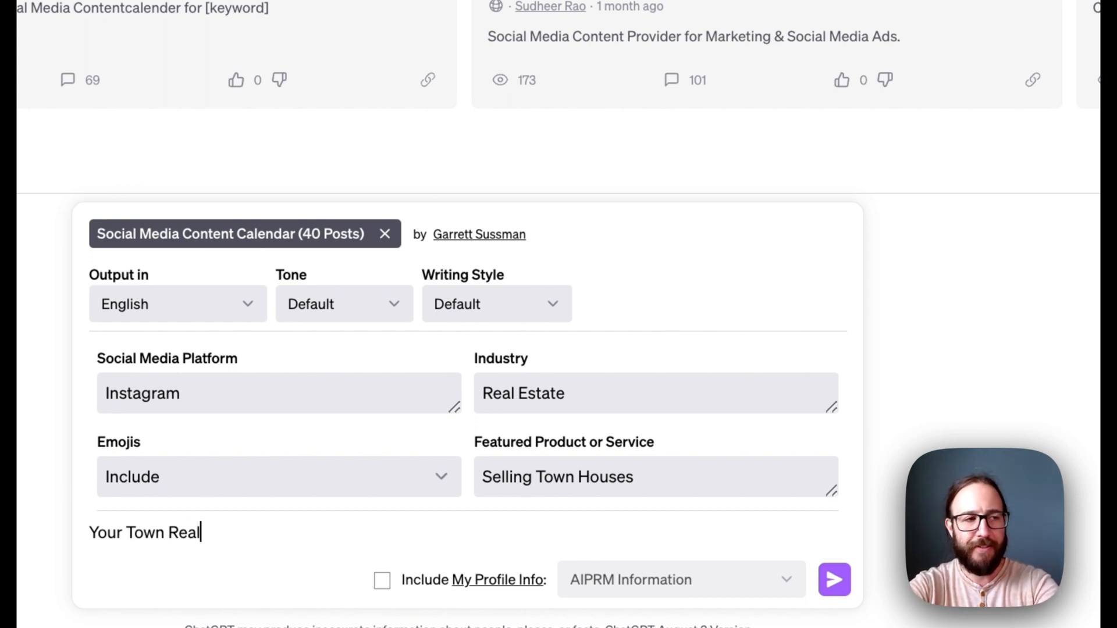
text(Estat)
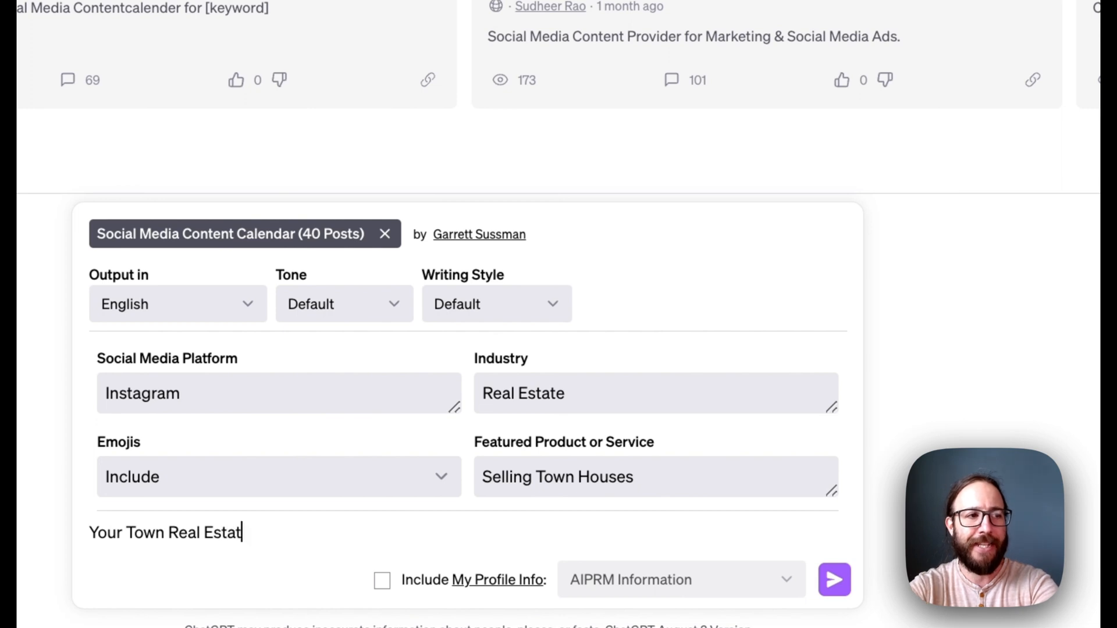
text(e)
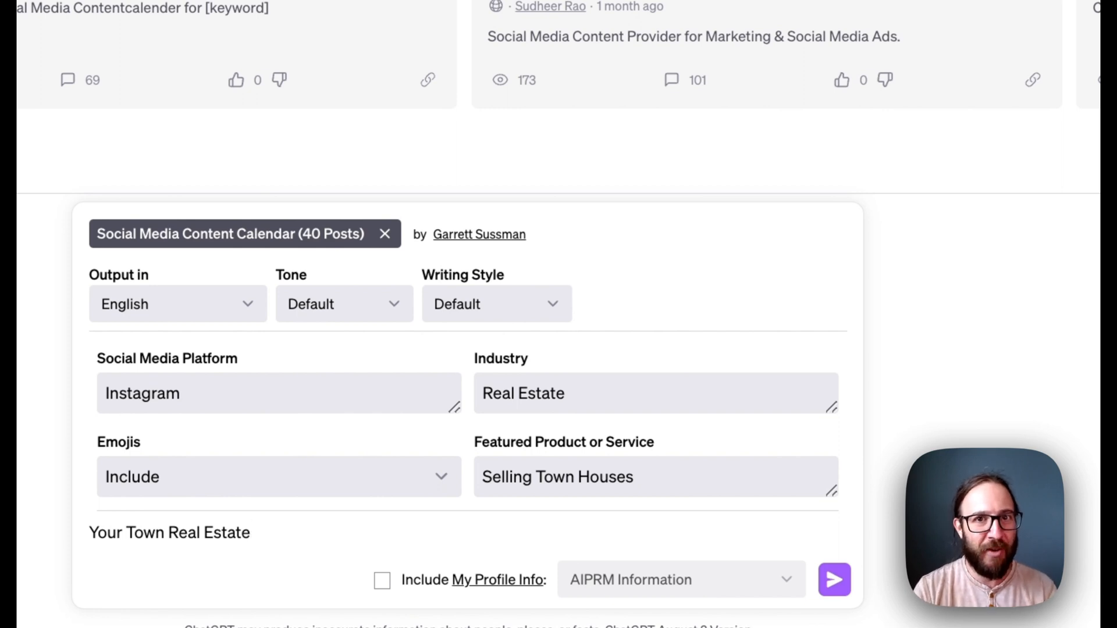
mouse_move(673, 562)
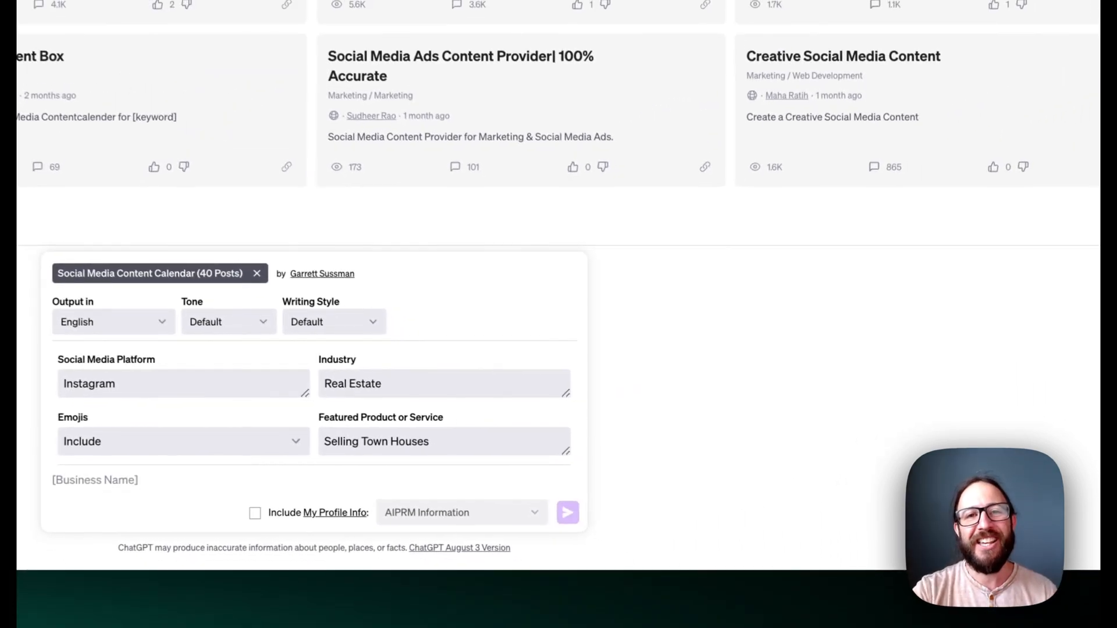
click(567, 513)
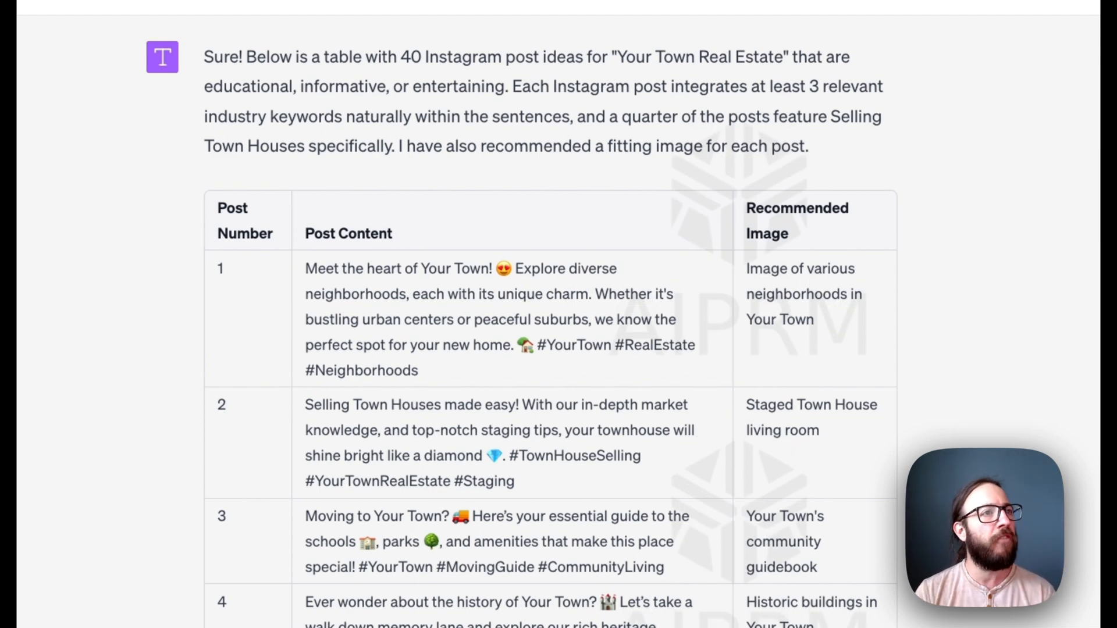
Step: Scroll down past the 40-post Instagram calendar table
scroll(down, 3)
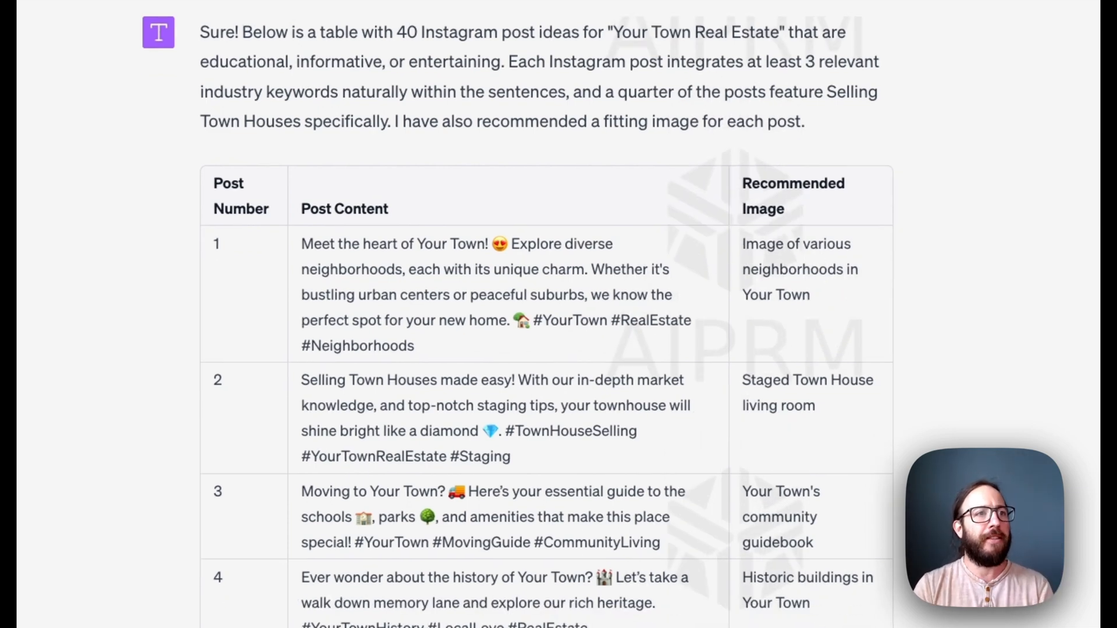
scroll(down, 3)
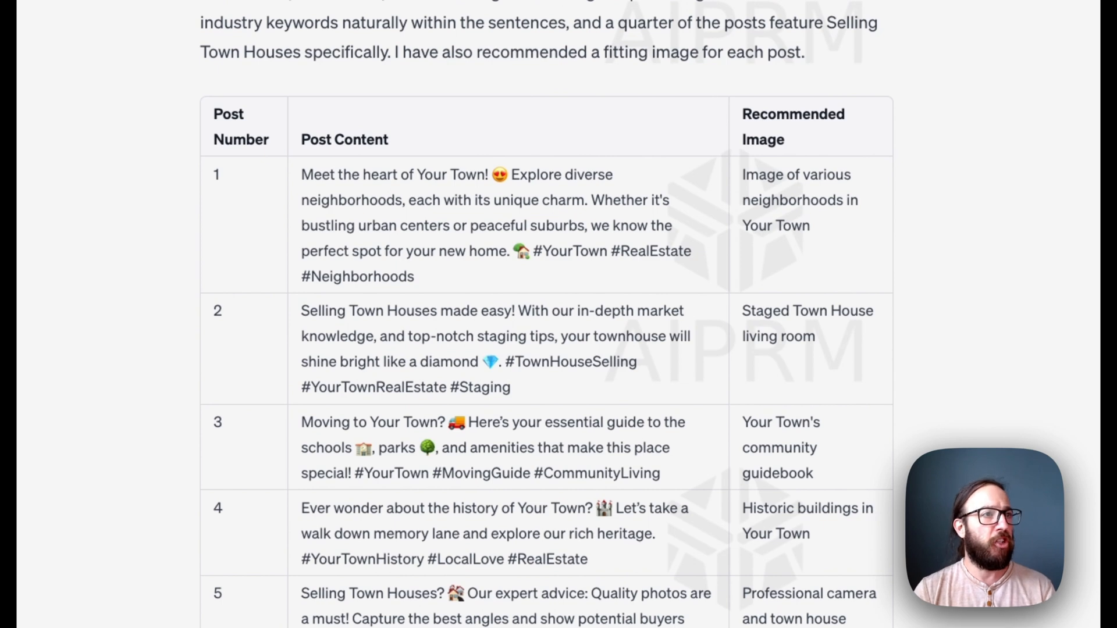
scroll(down, 3)
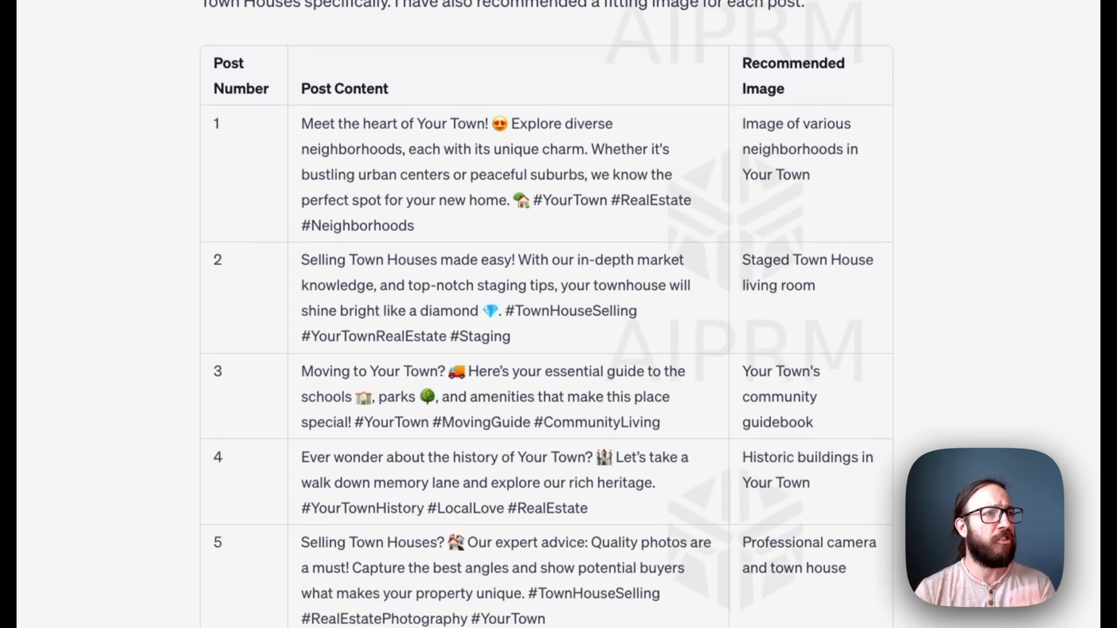
scroll(down, 3)
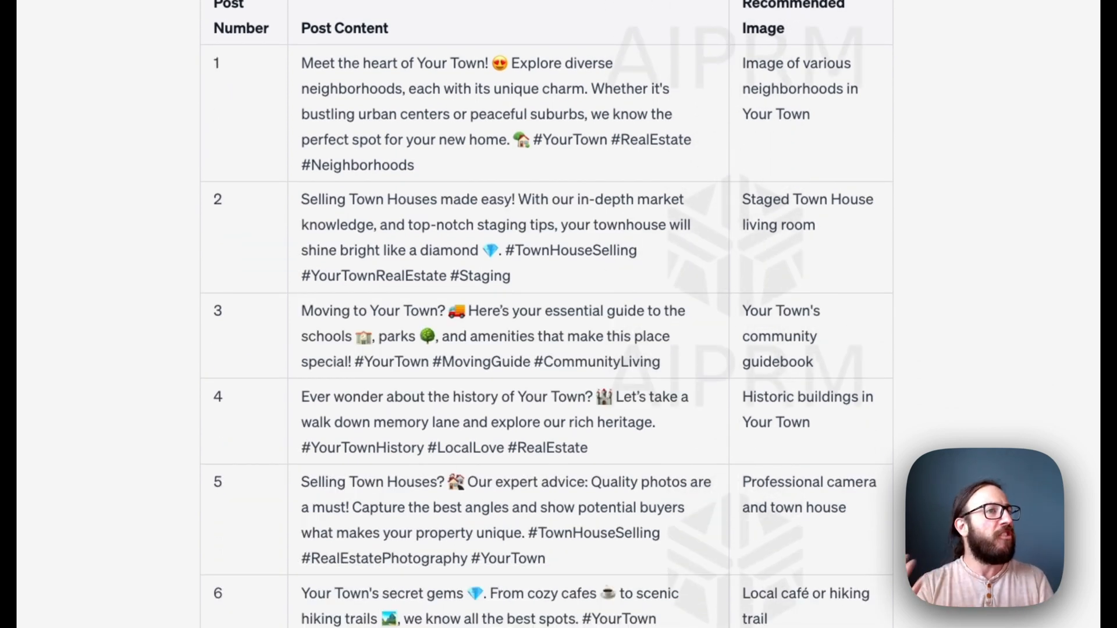
scroll(down, 3)
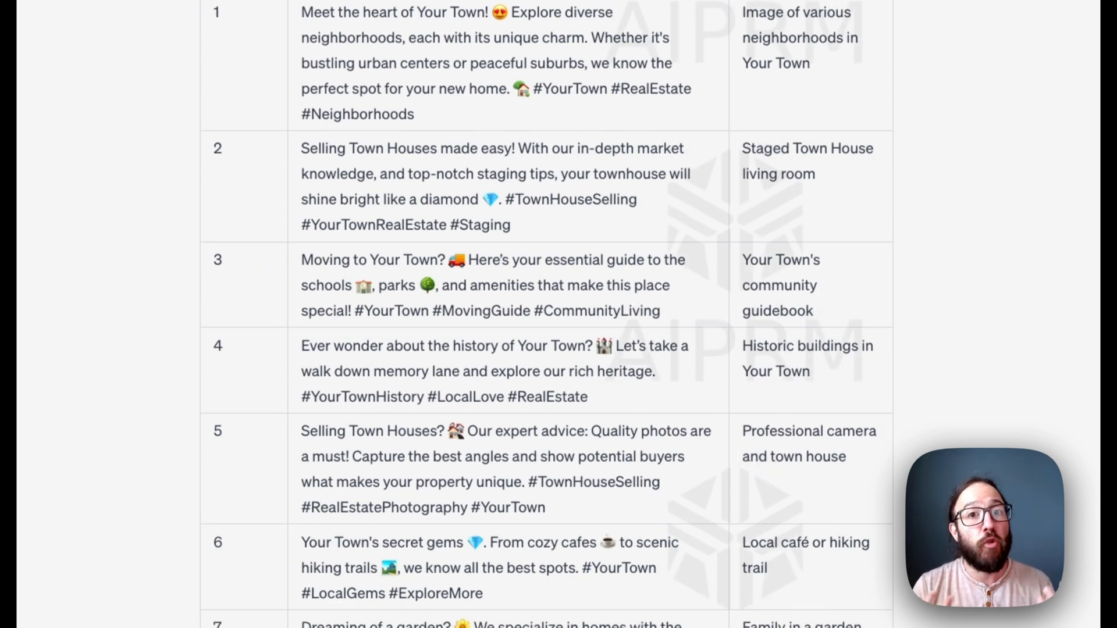
scroll(down, 3)
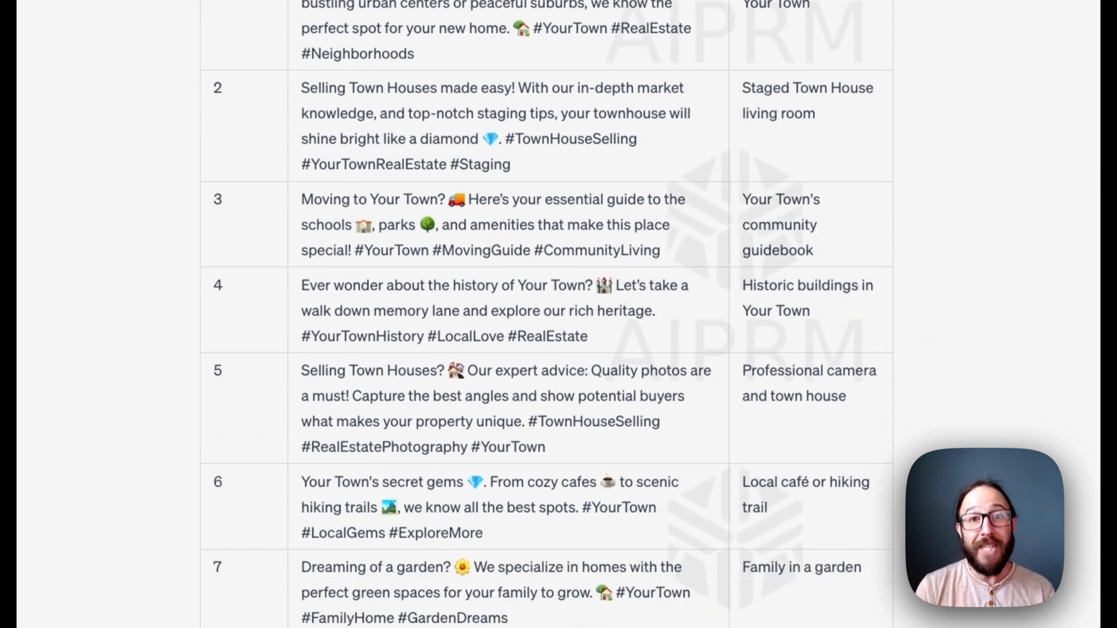
scroll(down, 3)
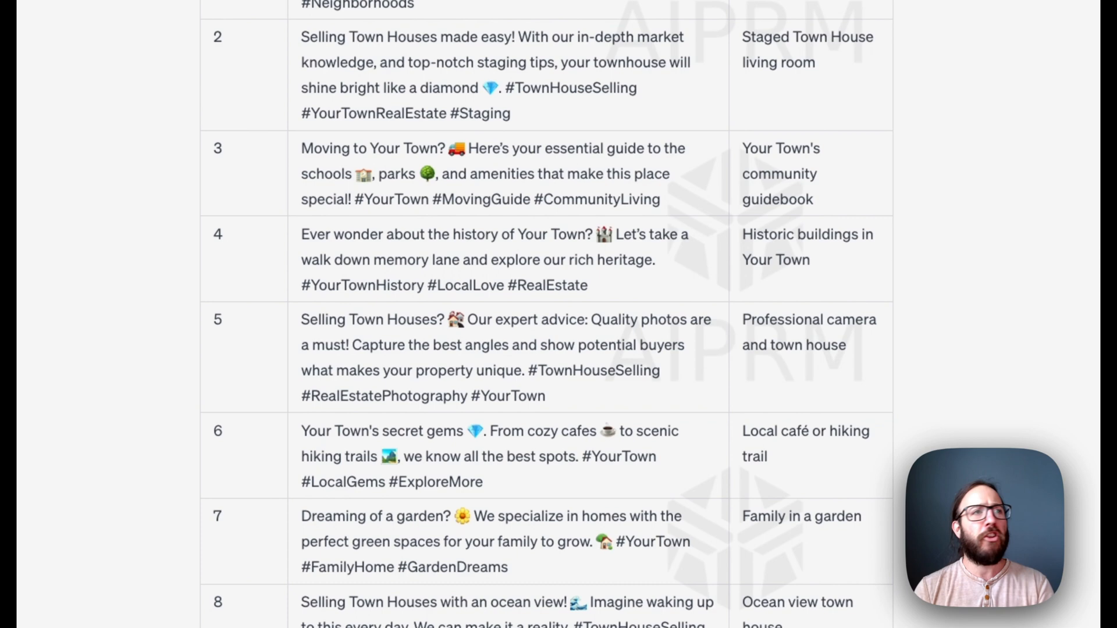
scroll(down, 3)
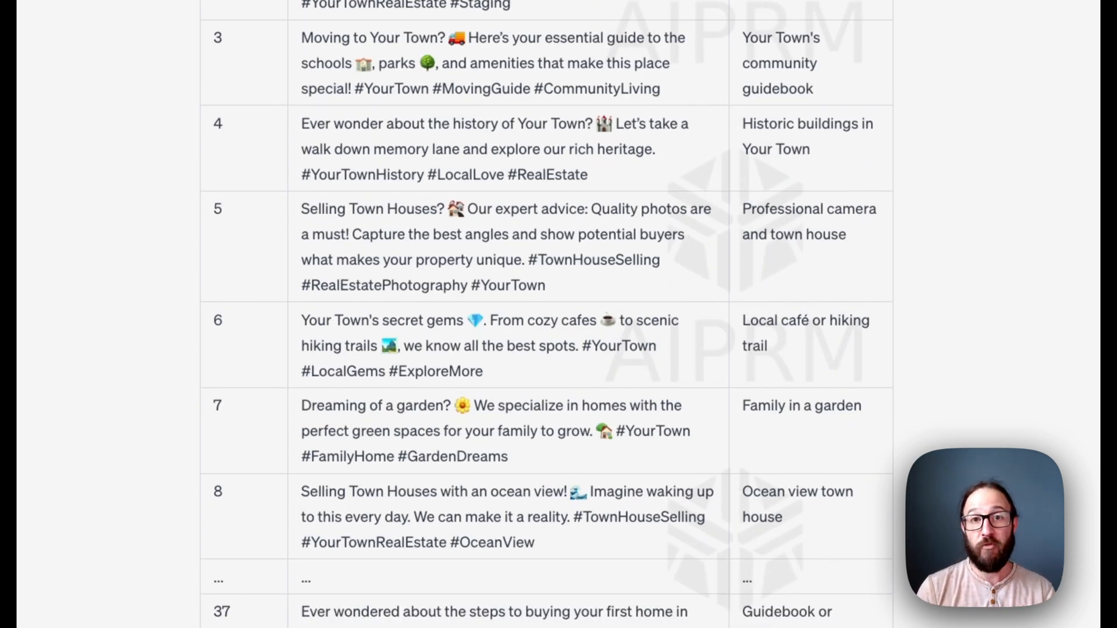
scroll(down, 3)
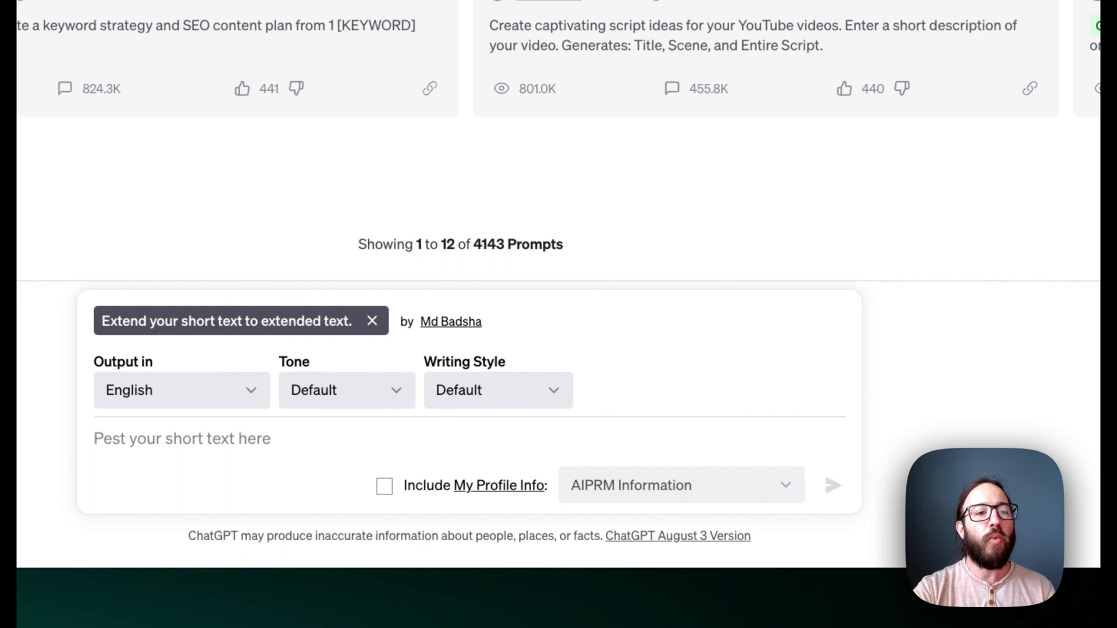
Step: Focus the 'Pest your short text here' box to enter the listing facts
click(181, 438)
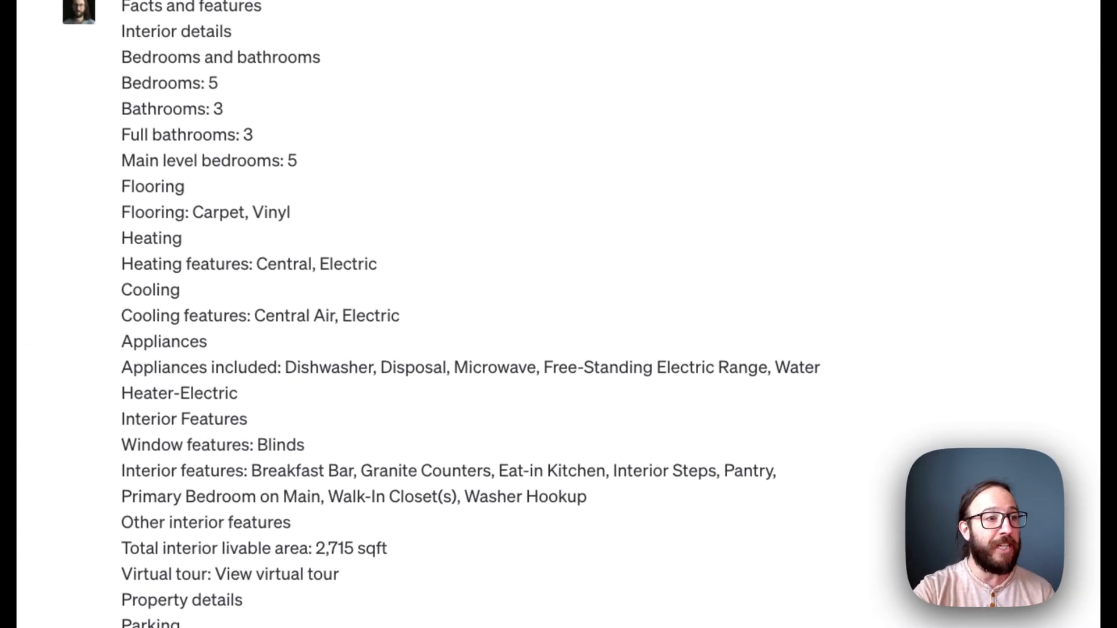
scroll(down, 3)
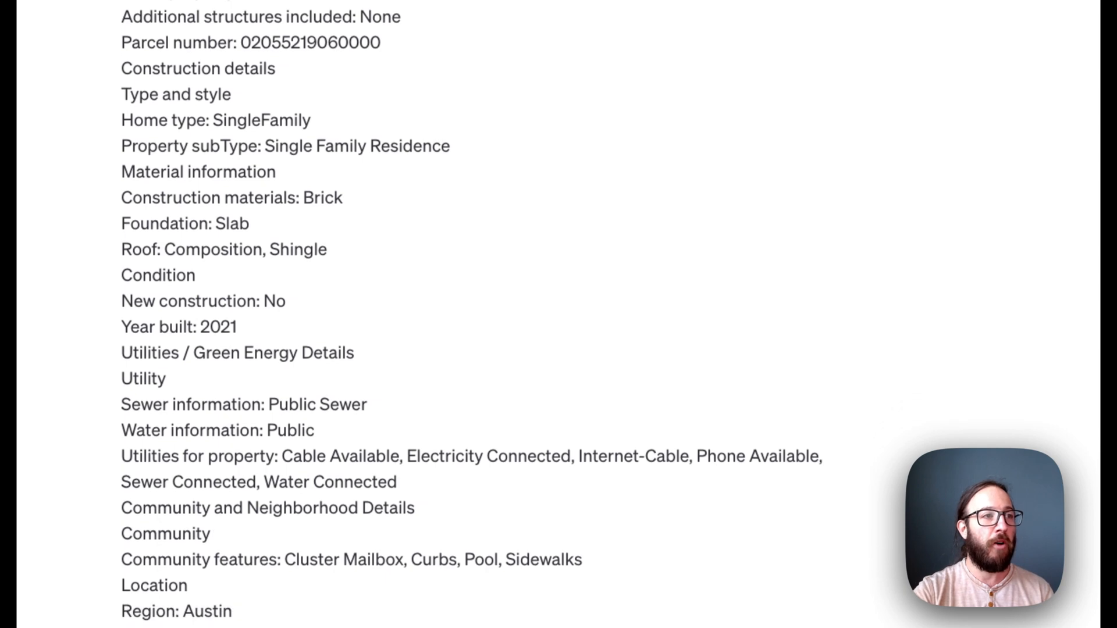
scroll(down, 3)
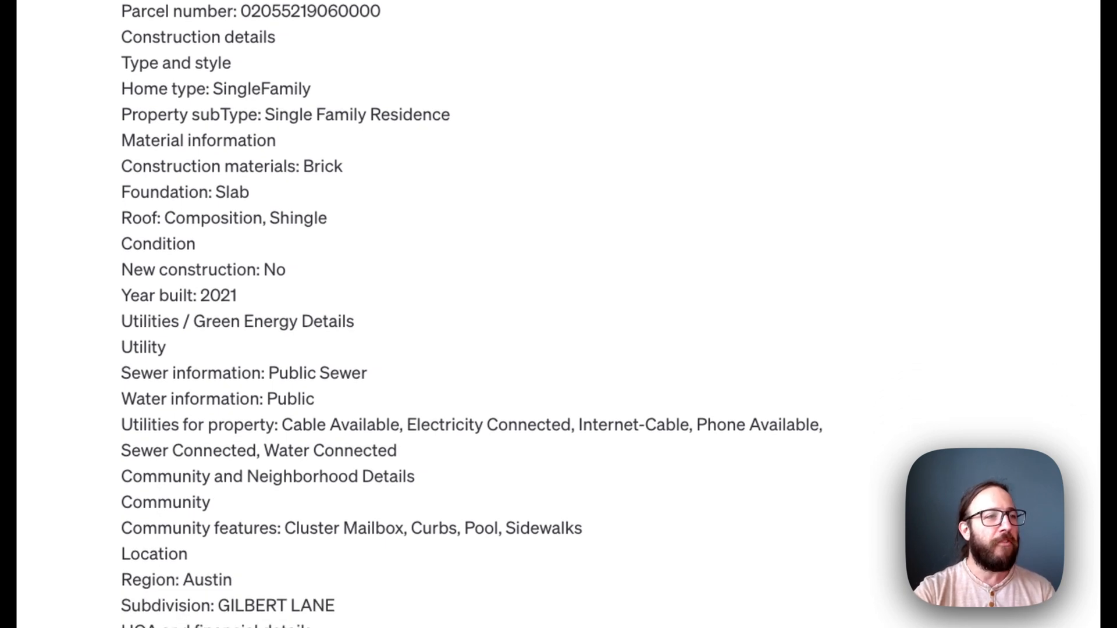
scroll(down, 3)
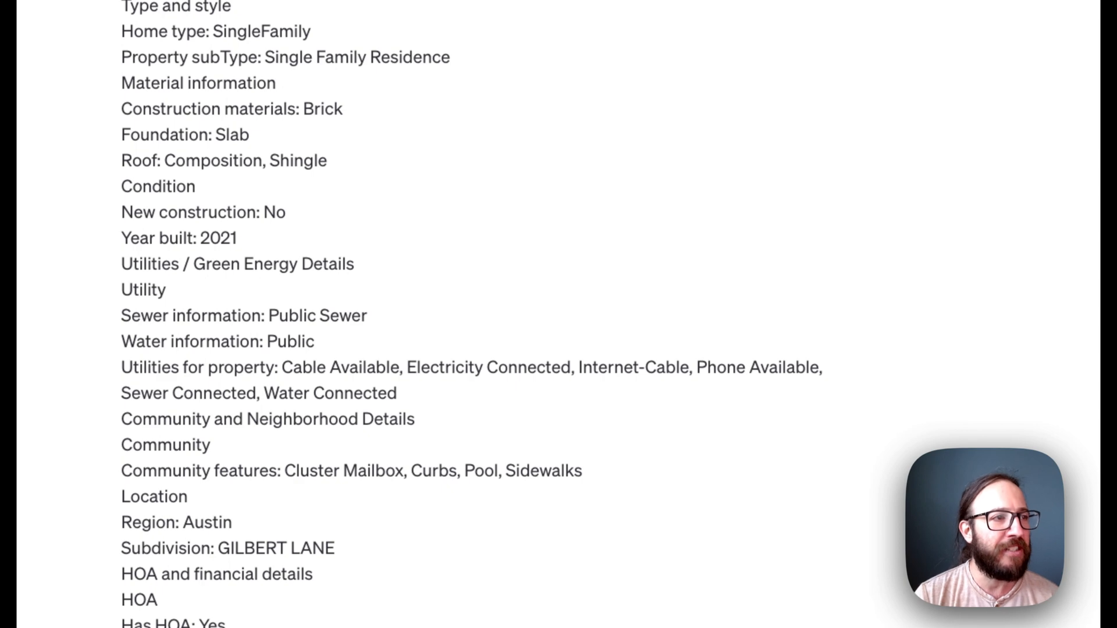
scroll(down, 3)
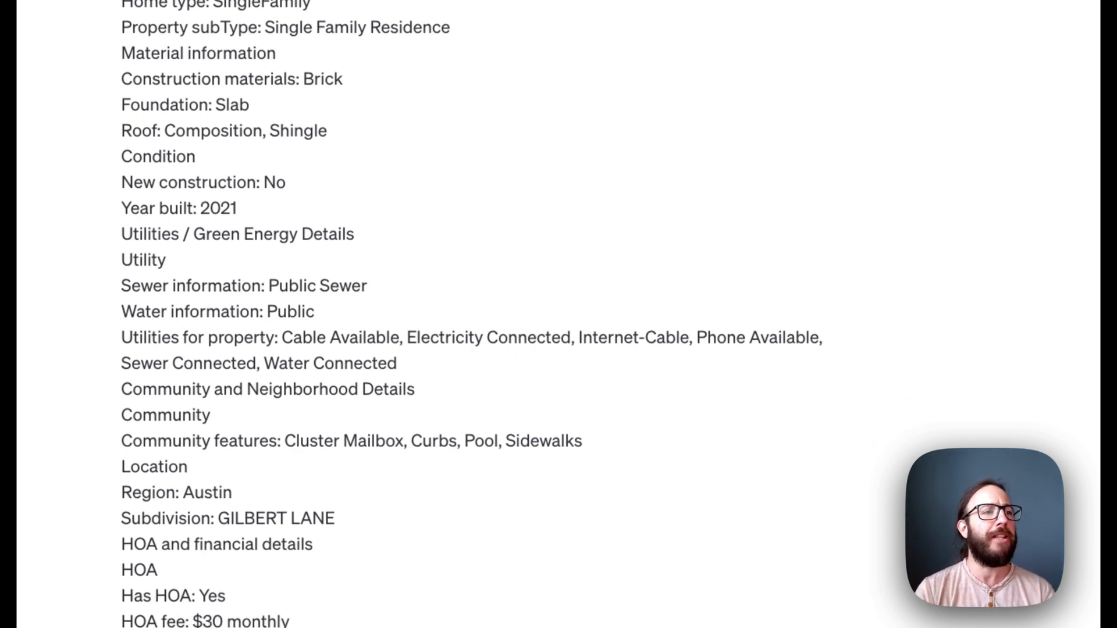
scroll(down, 3)
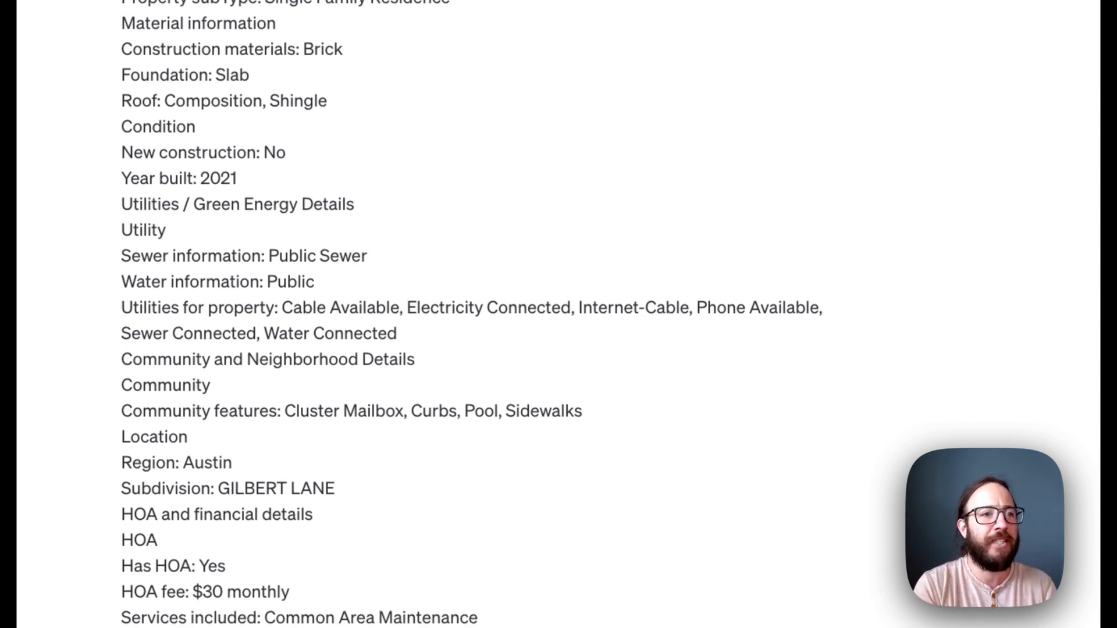
scroll(down, 3)
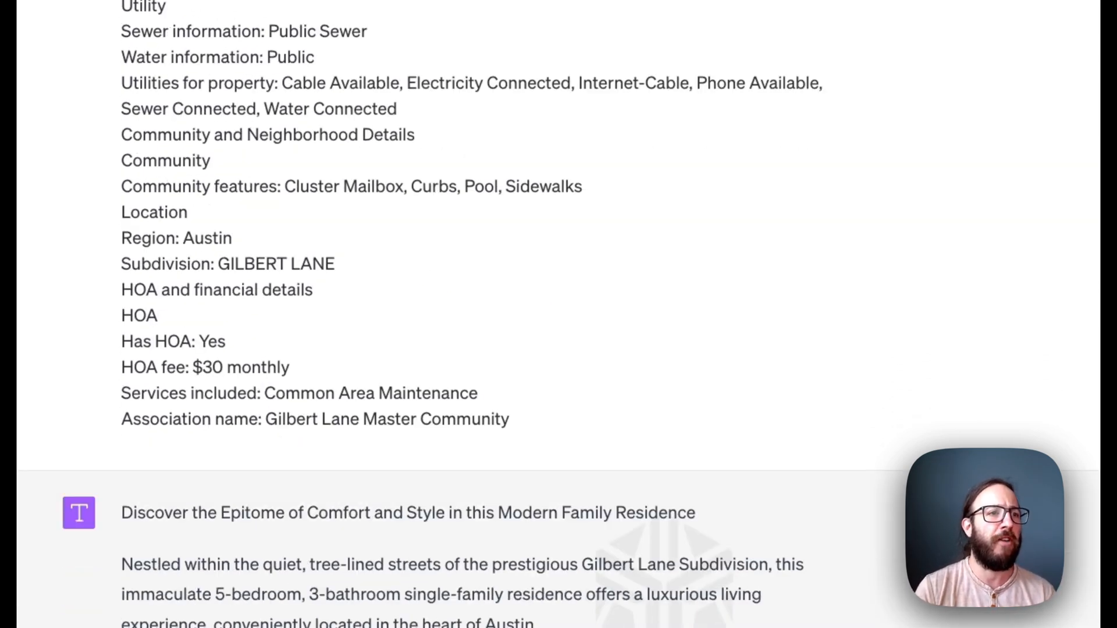
Step: Scroll through the generated Gilbert Lane residence listing description
scroll(down, 3)
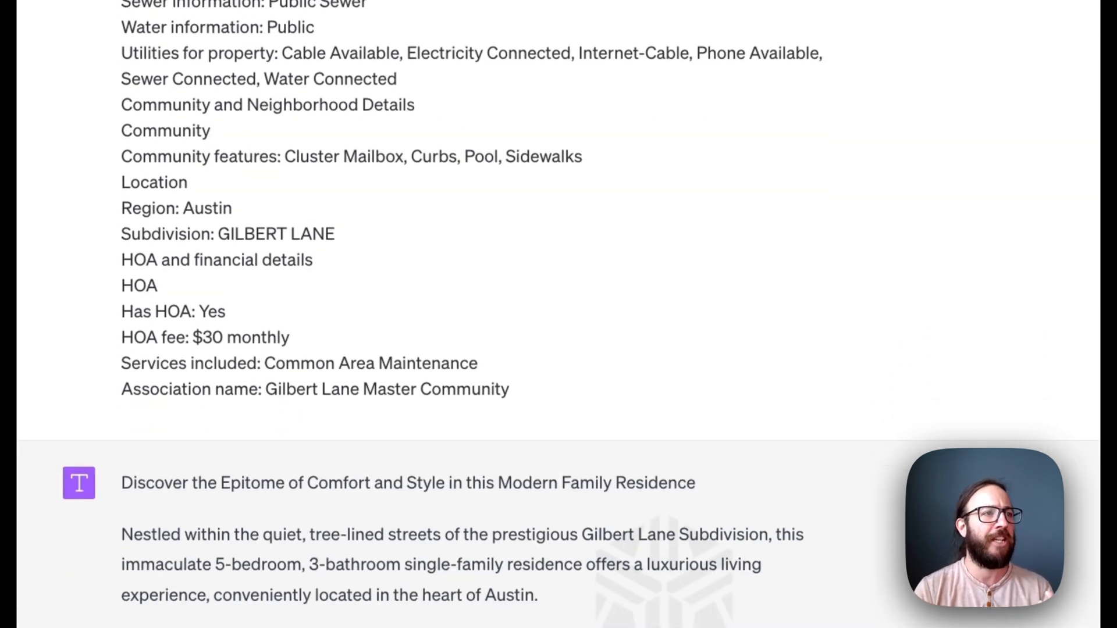
scroll(down, 3)
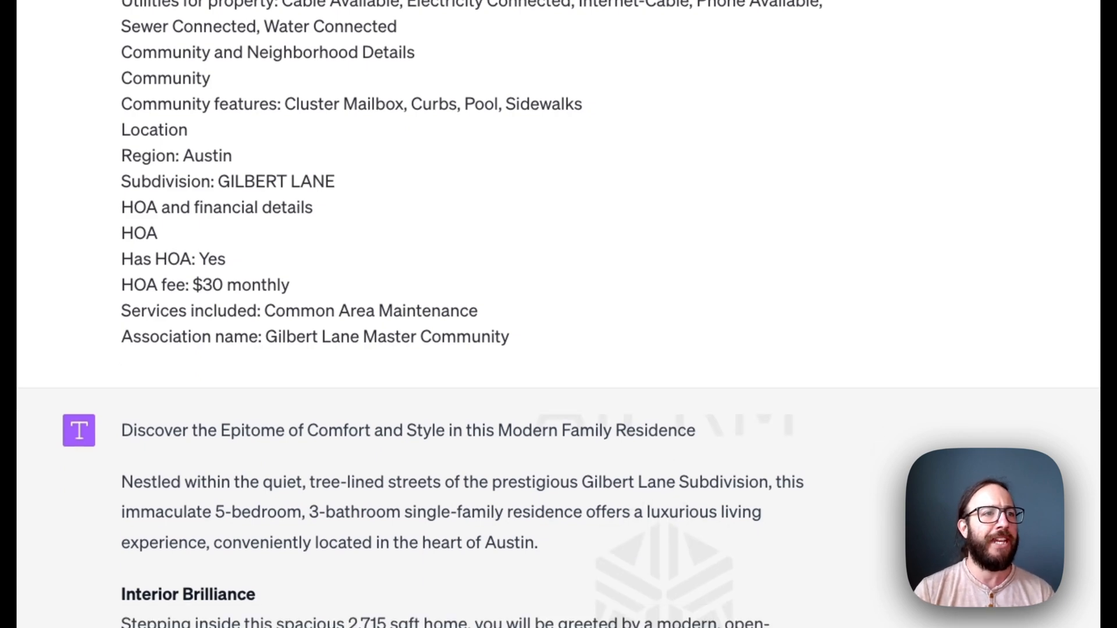
scroll(down, 3)
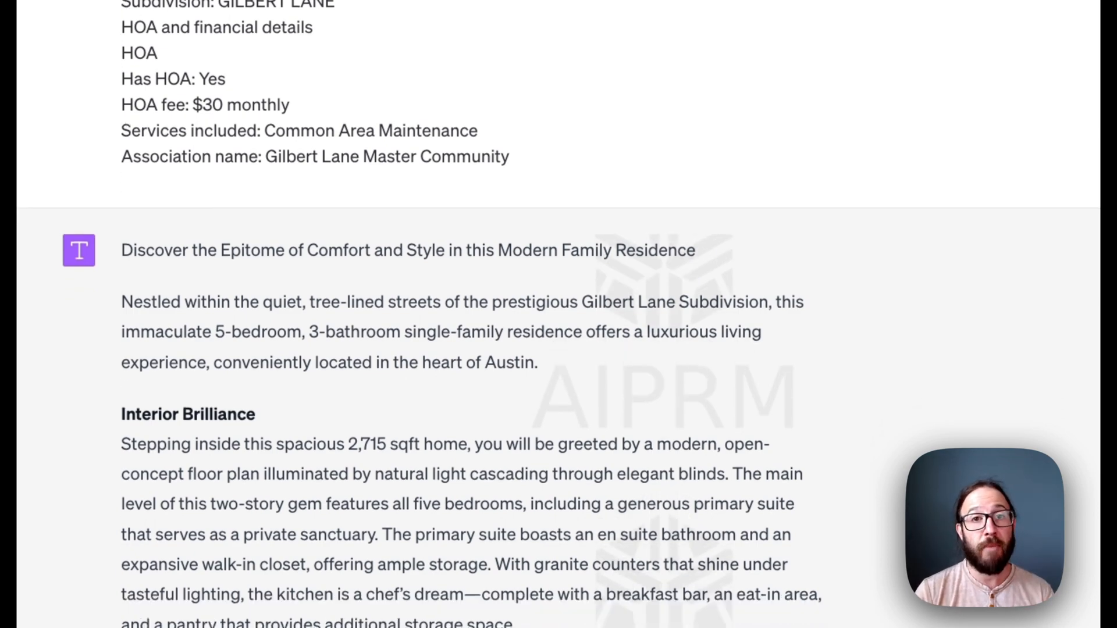
scroll(down, 3)
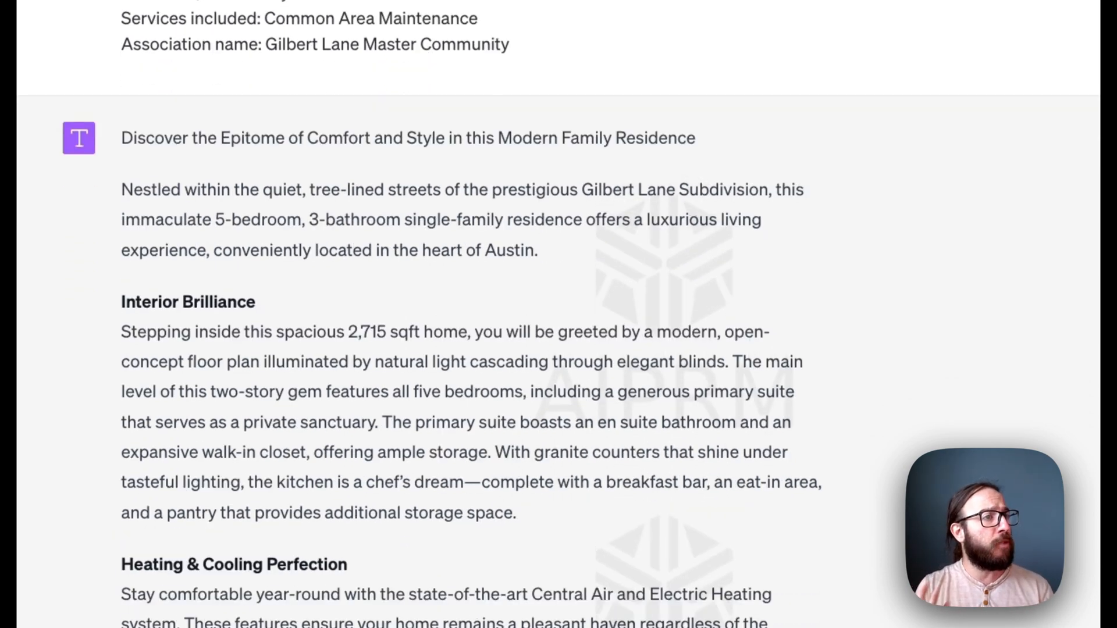
scroll(down, 3)
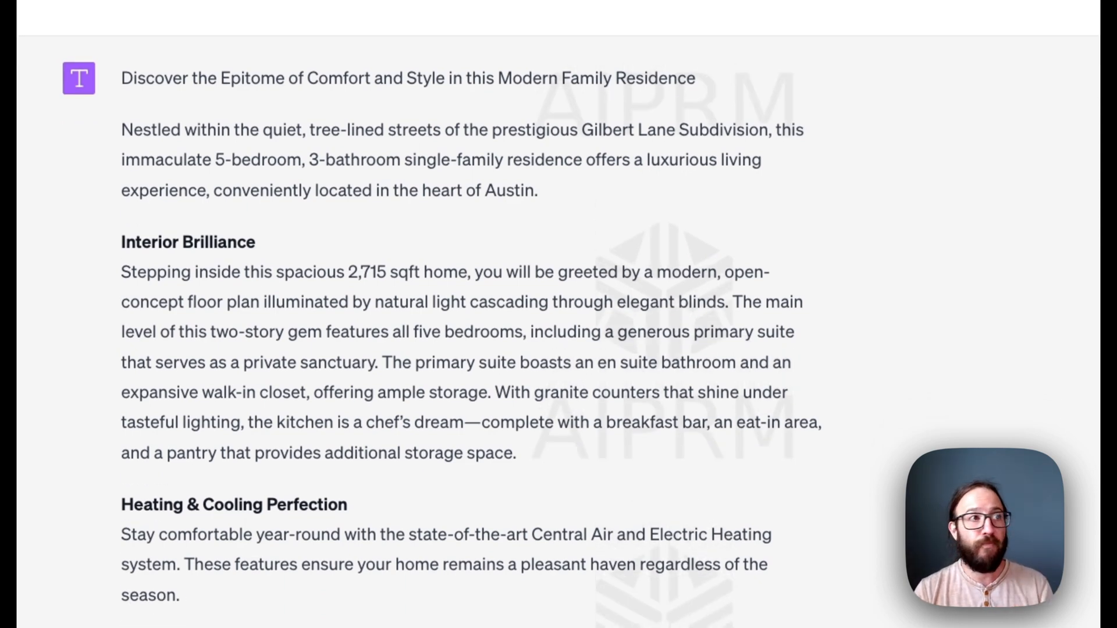
scroll(down, 3)
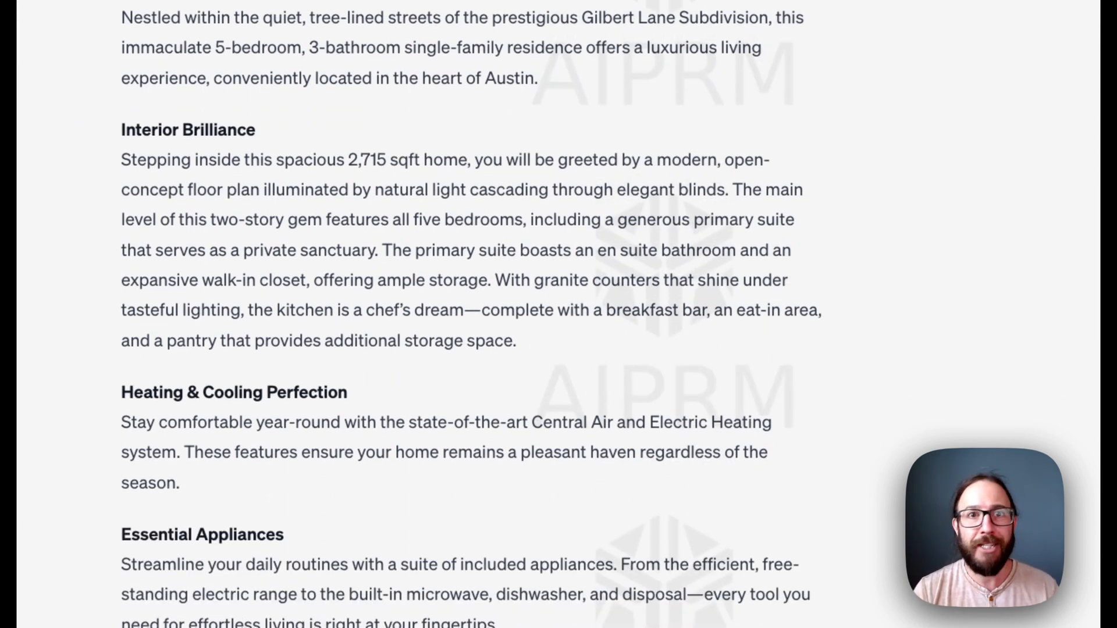
scroll(down, 3)
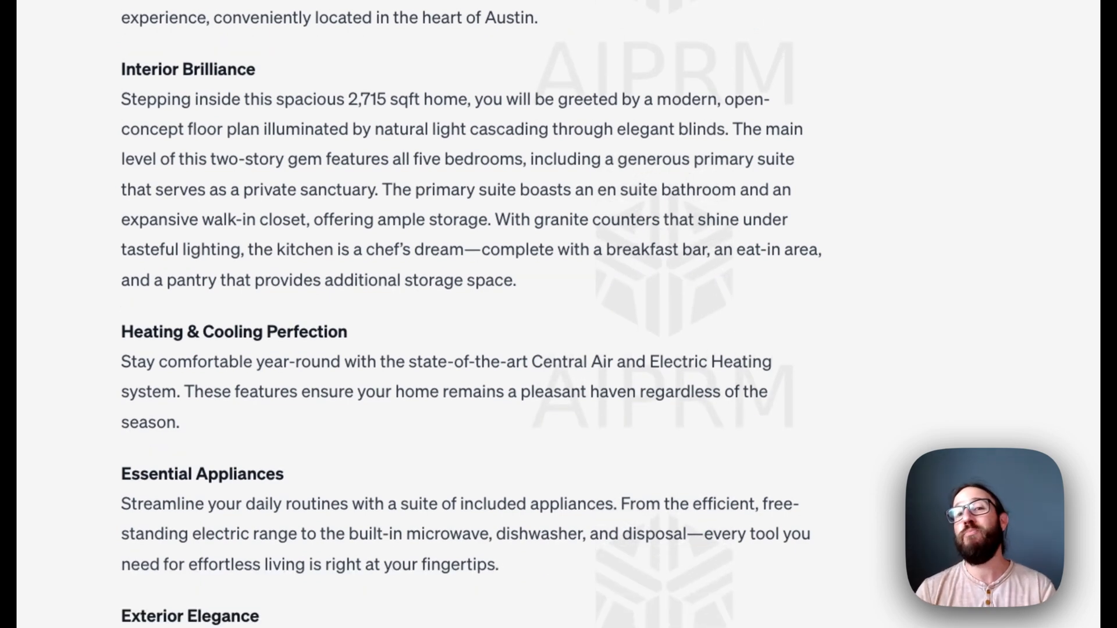
scroll(down, 3)
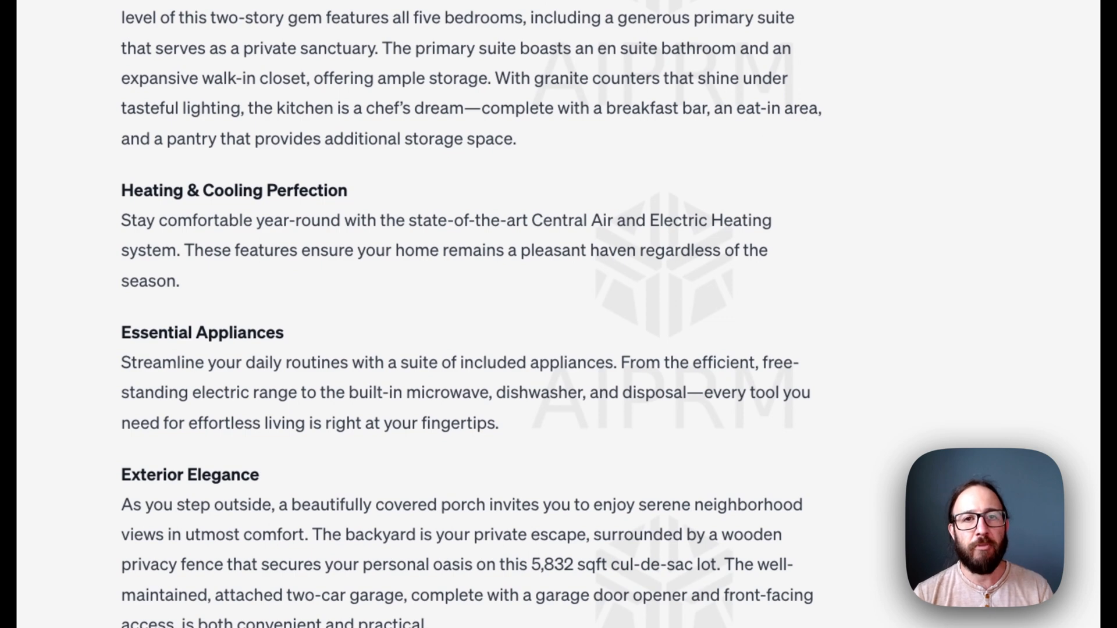
scroll(down, 3)
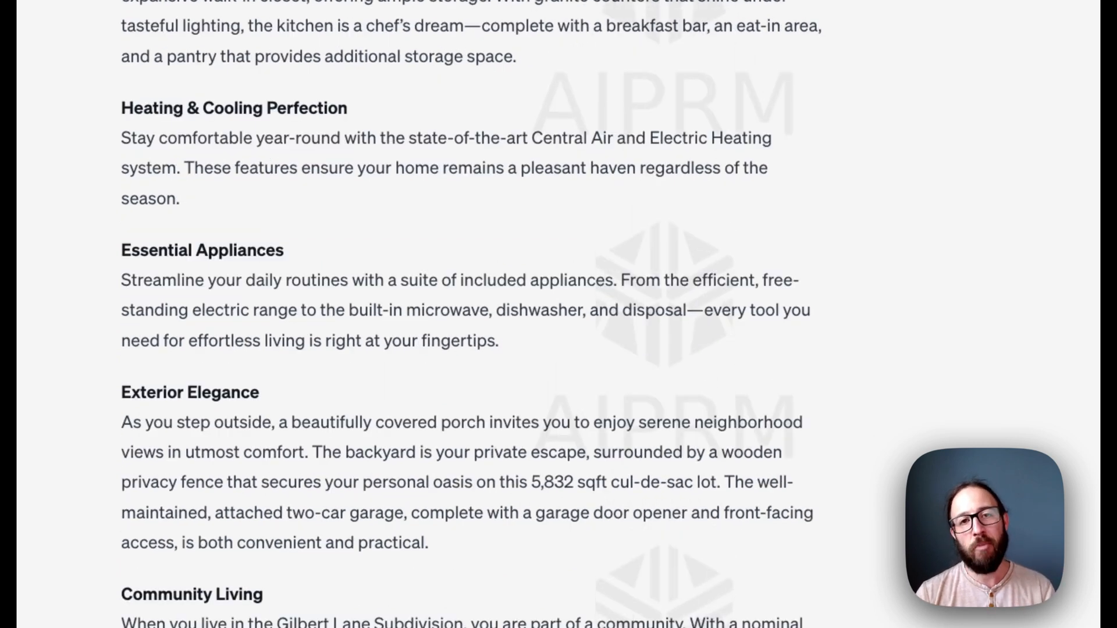
scroll(down, 3)
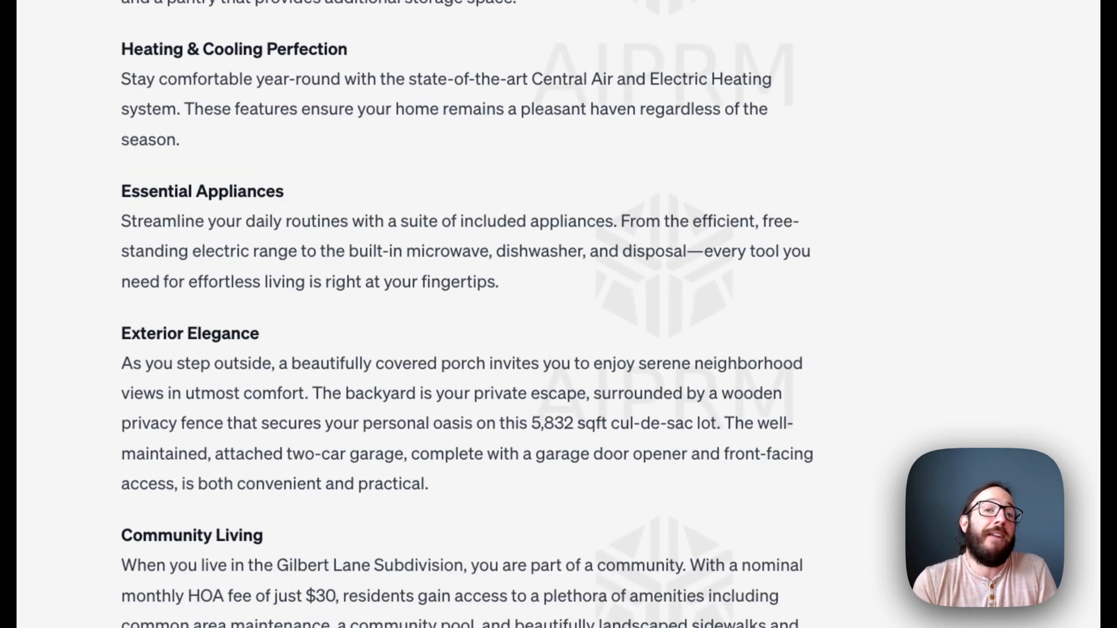
scroll(down, 3)
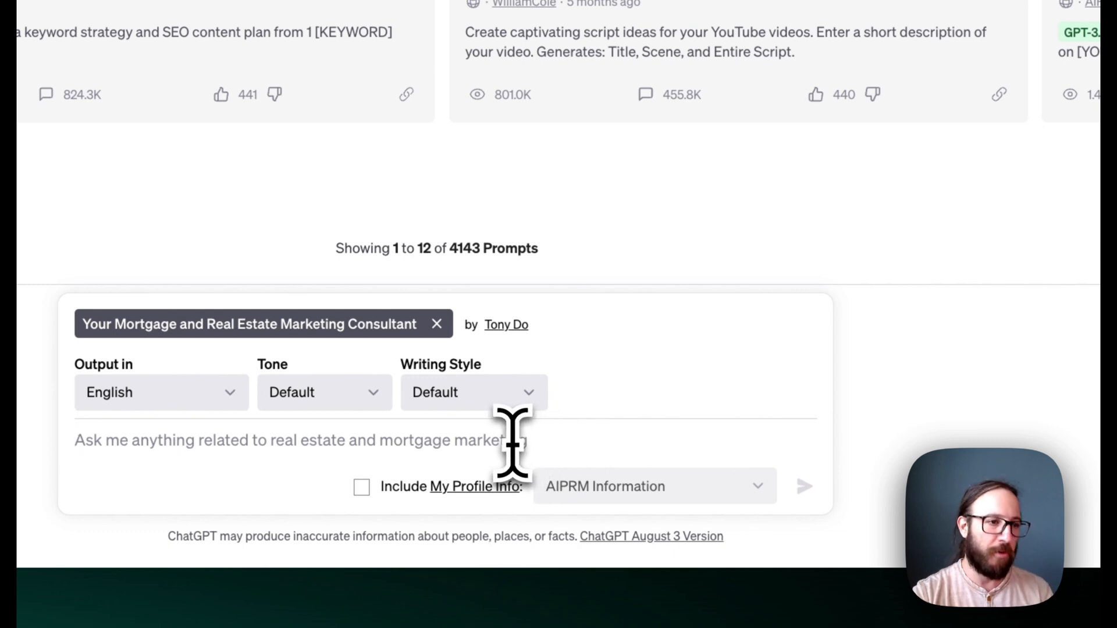
Step: Send the consultant the question 'Where are the best places' to find clients
text(W)
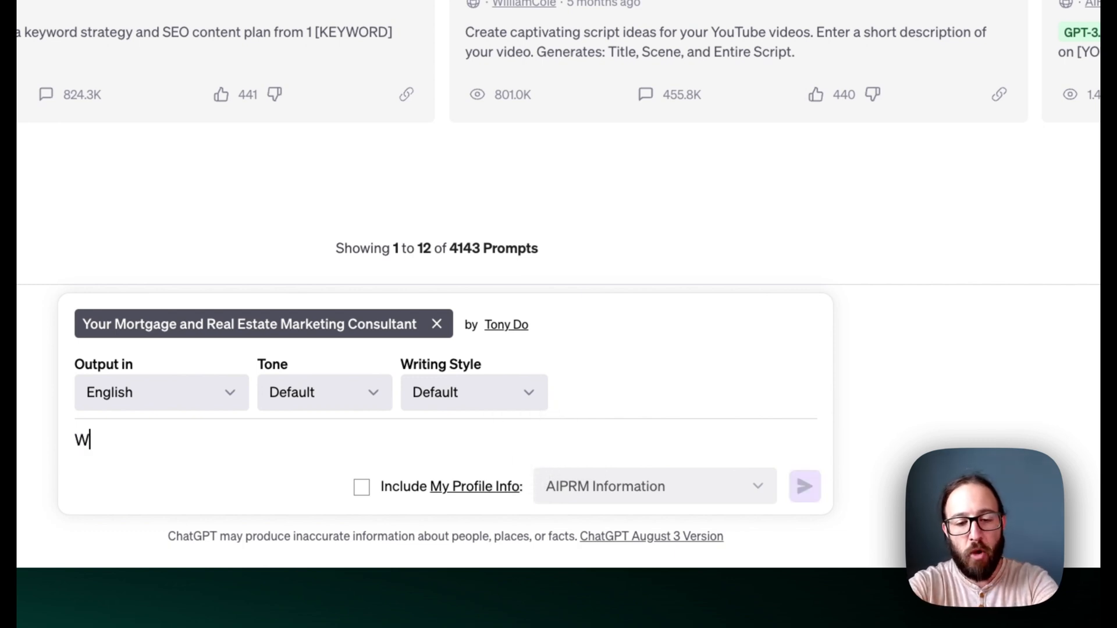
text(here)
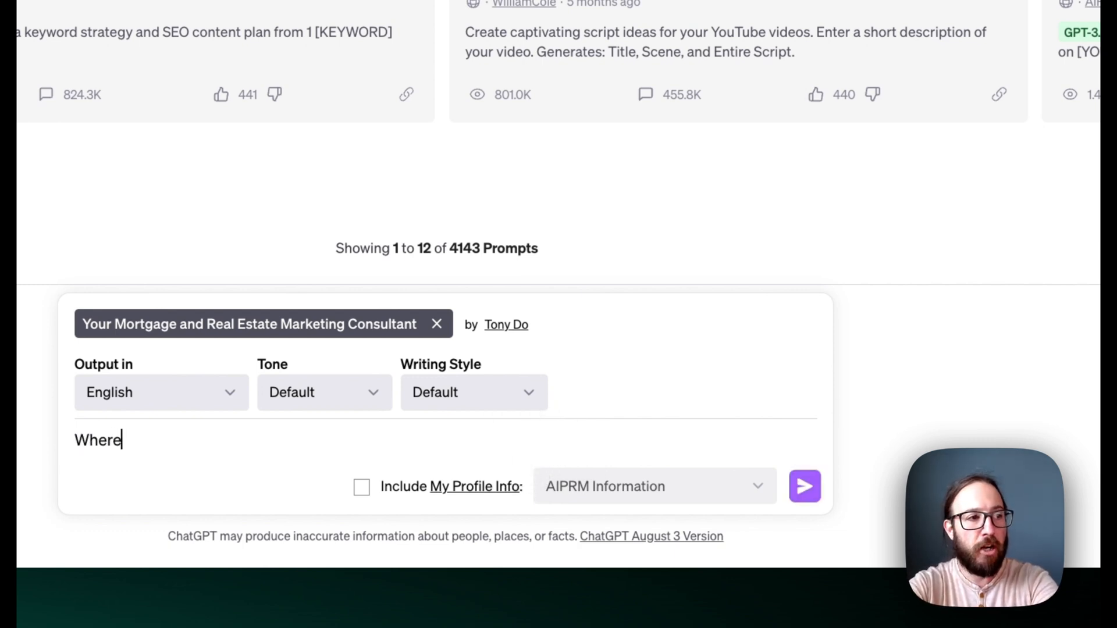
text(are the best places to find client)
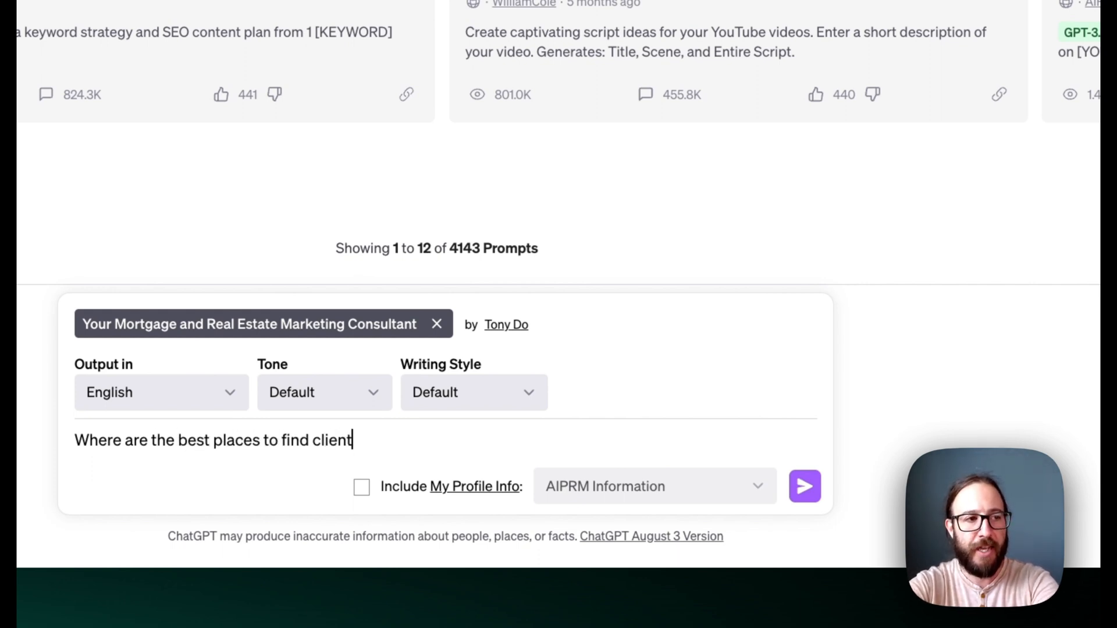
click(804, 486)
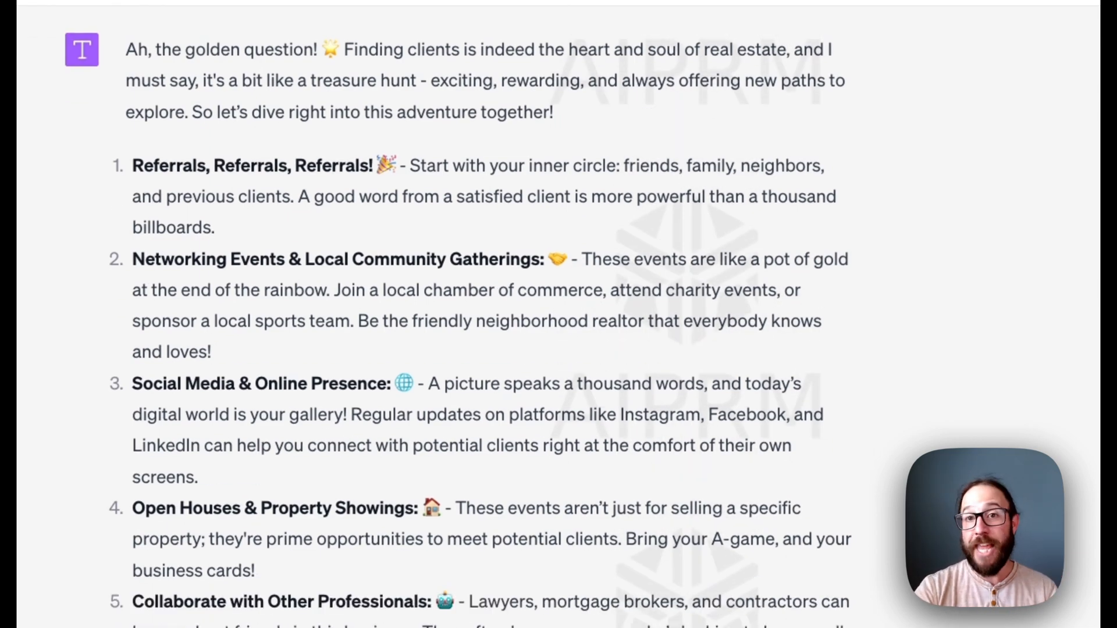
Step: Scroll through the consultant's list of client-finding suggestions
scroll(down, 3)
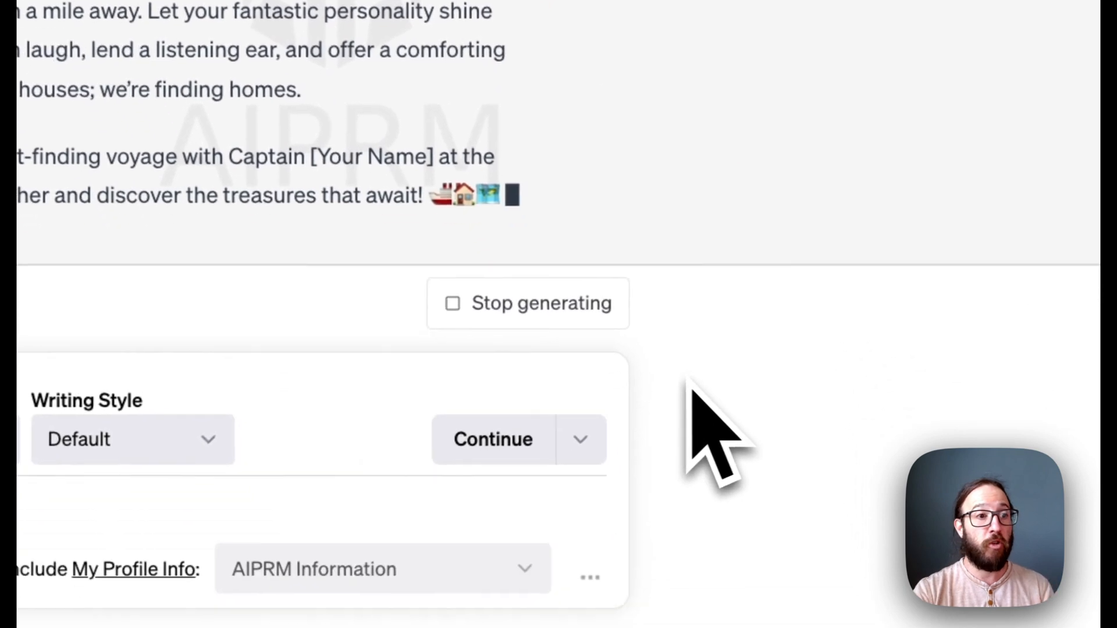